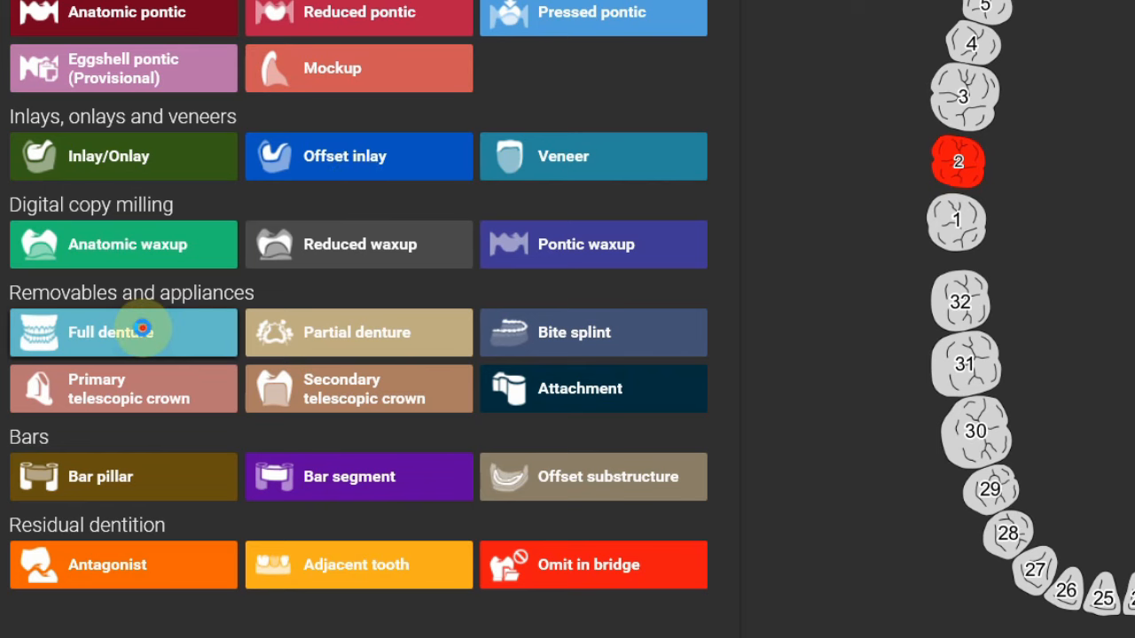
- Mark tooth 2 as a full denture with printed base and milled teeth
click(122, 333)
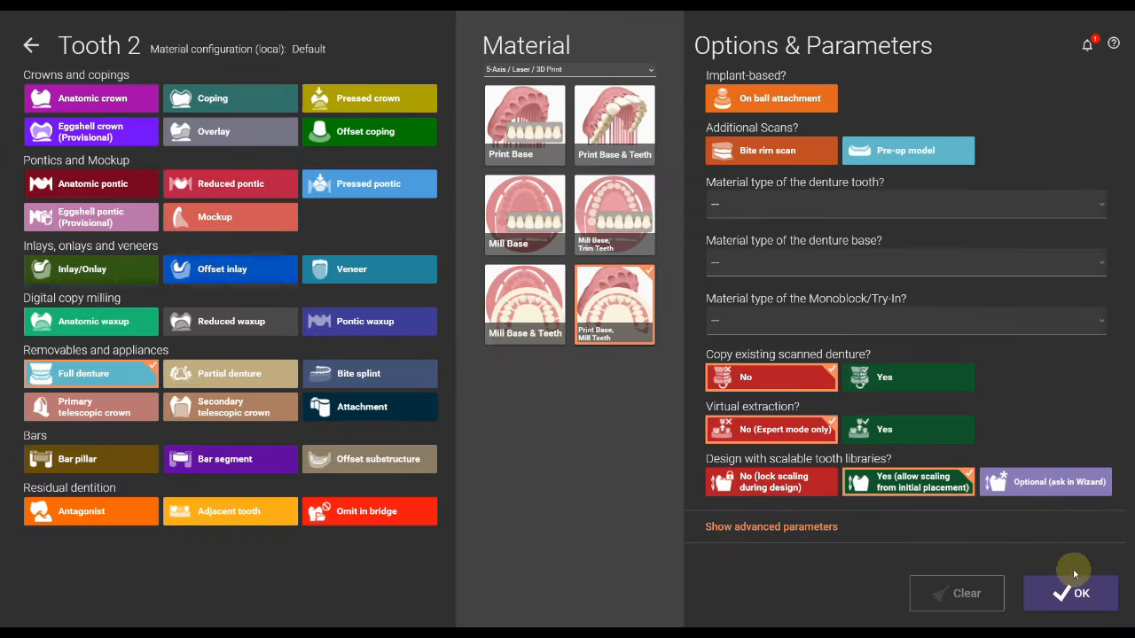
click(1071, 594)
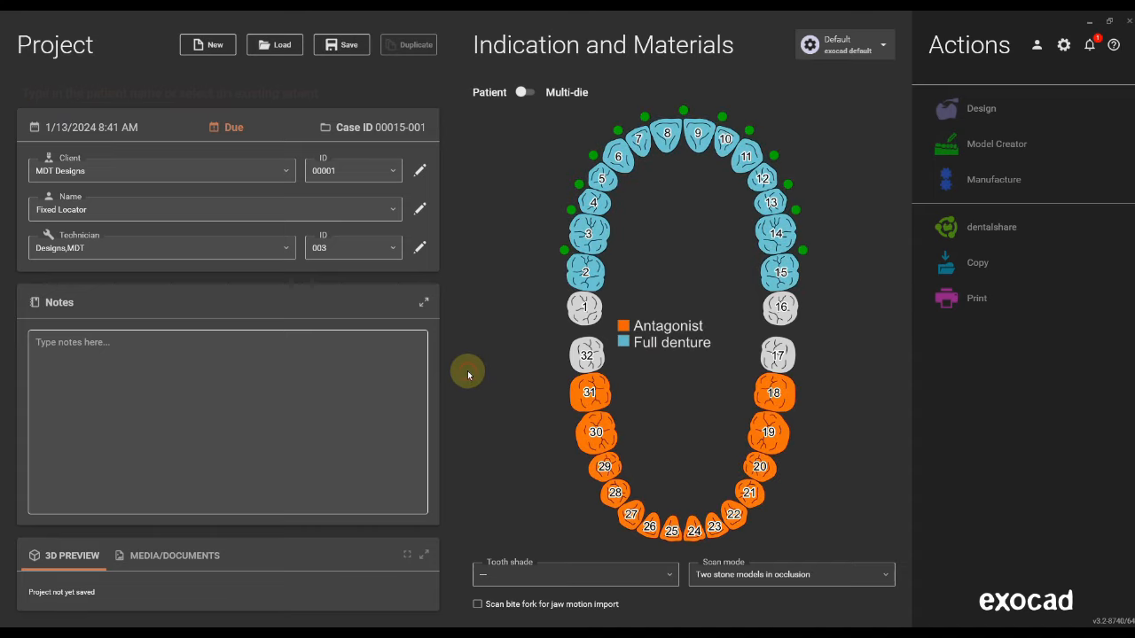
- Make tooth 3 a ball-attachment implant with scan body in main scan, then multi-select teeth
click(588, 232)
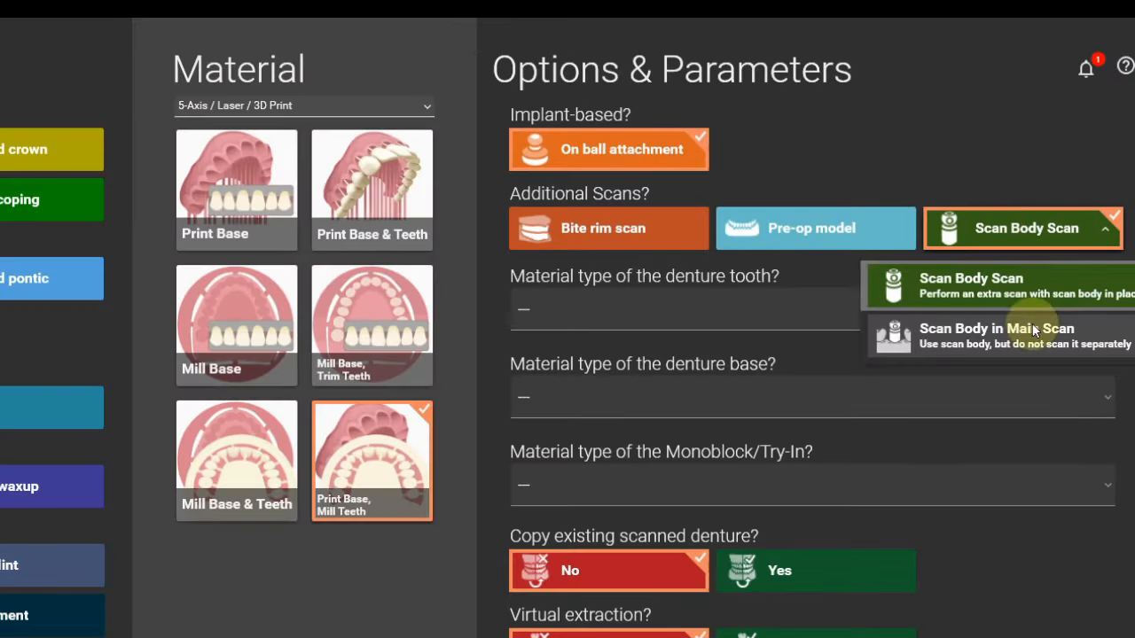
click(995, 335)
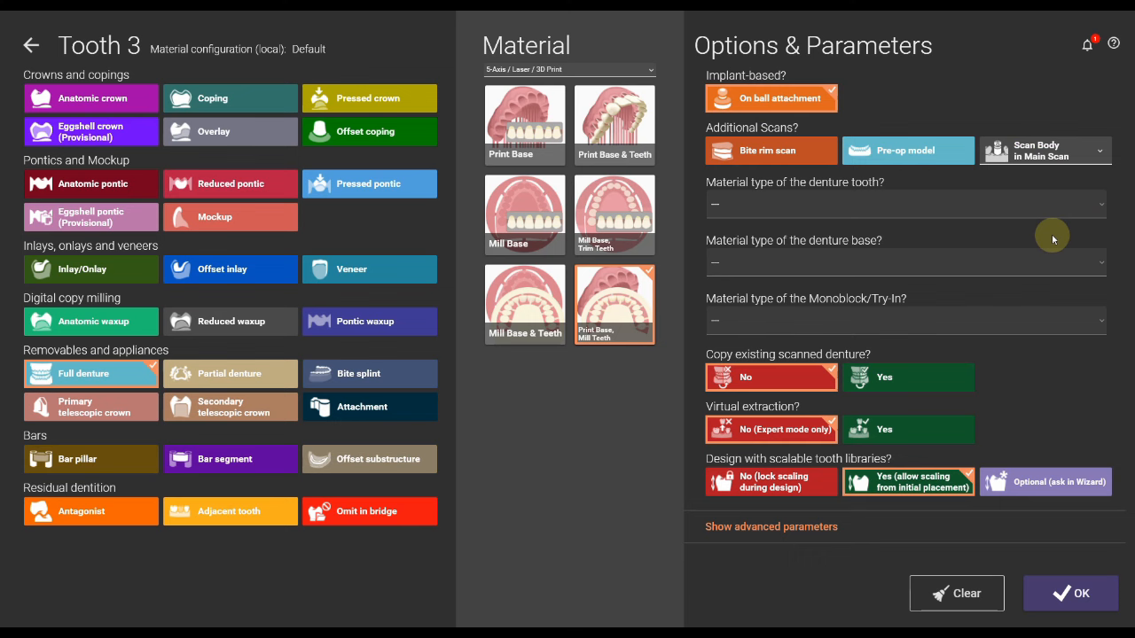
click(1070, 593)
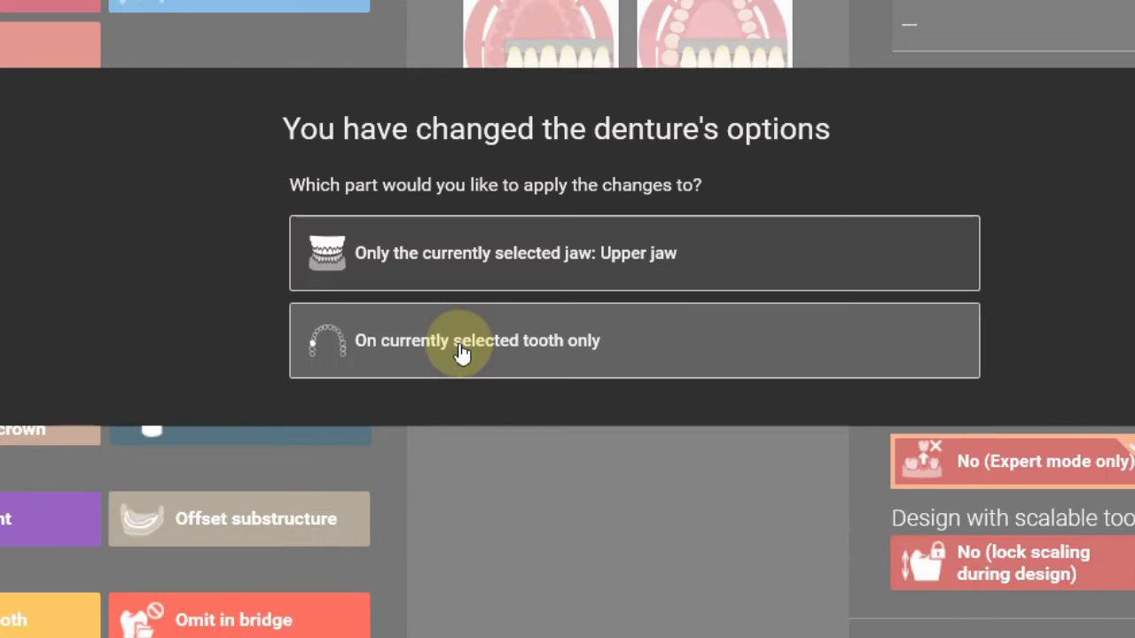
click(477, 341)
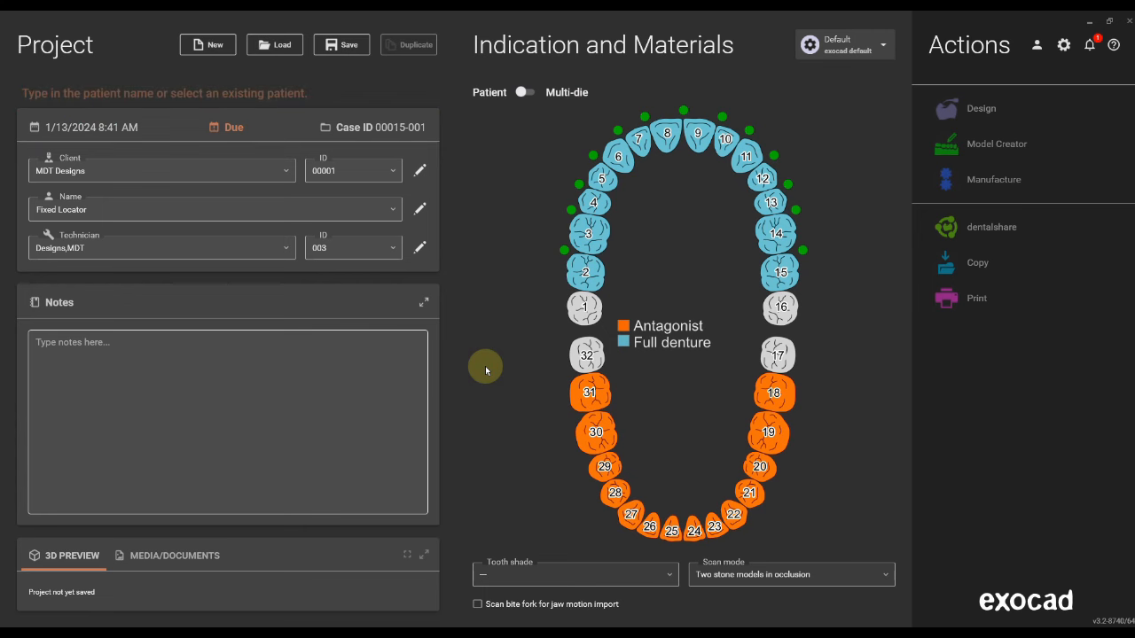
key(ctrl)
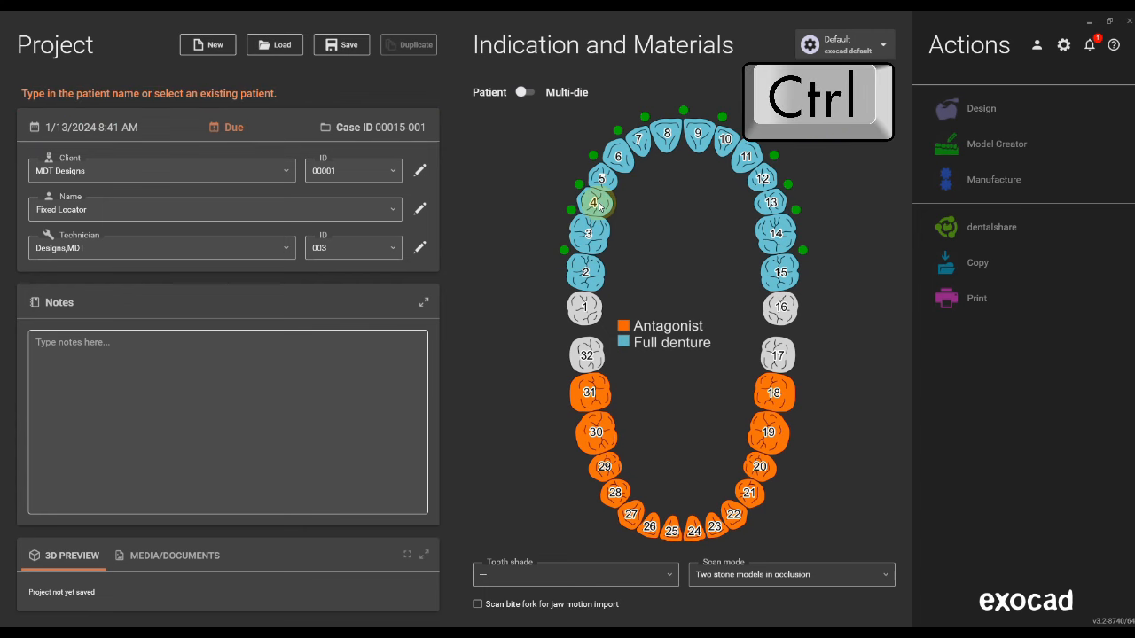
click(592, 203)
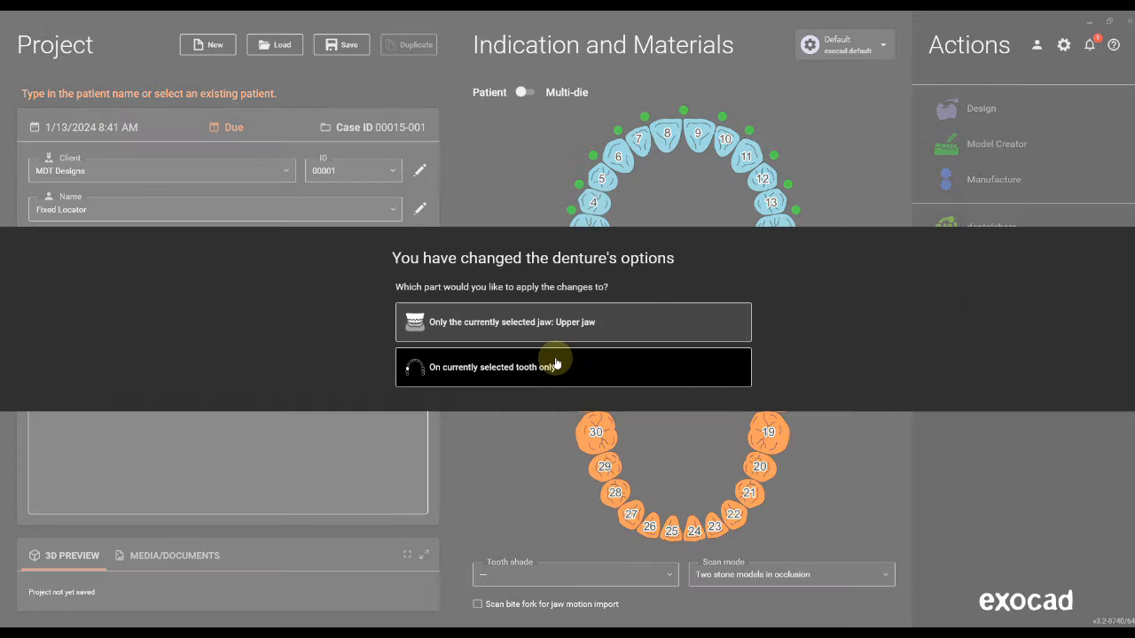
mouse_move(593, 328)
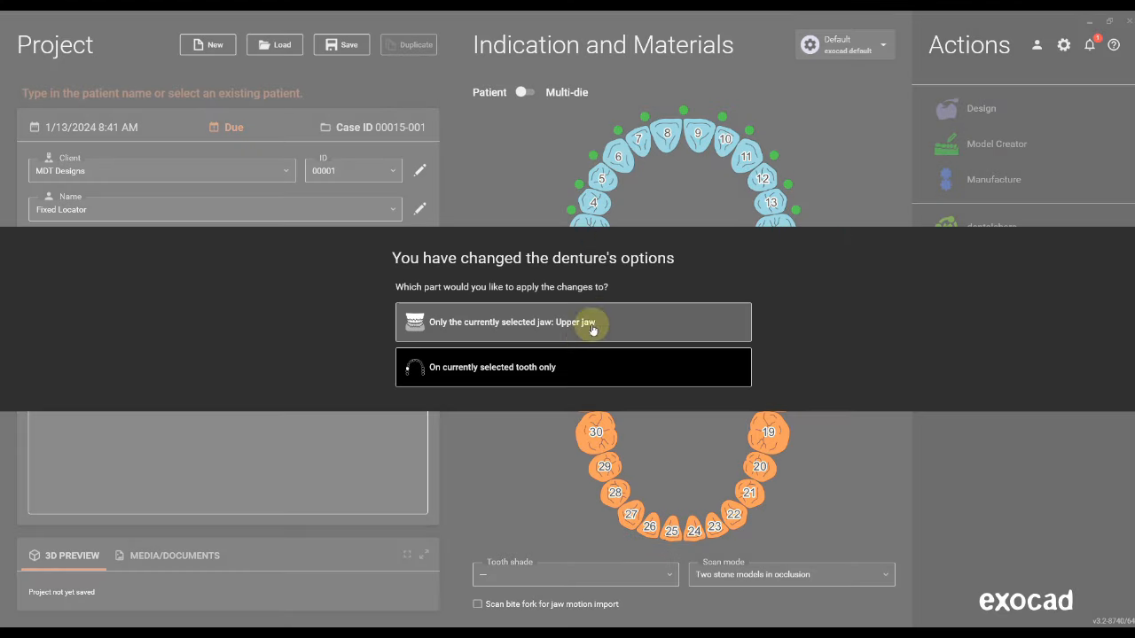
mouse_move(567, 371)
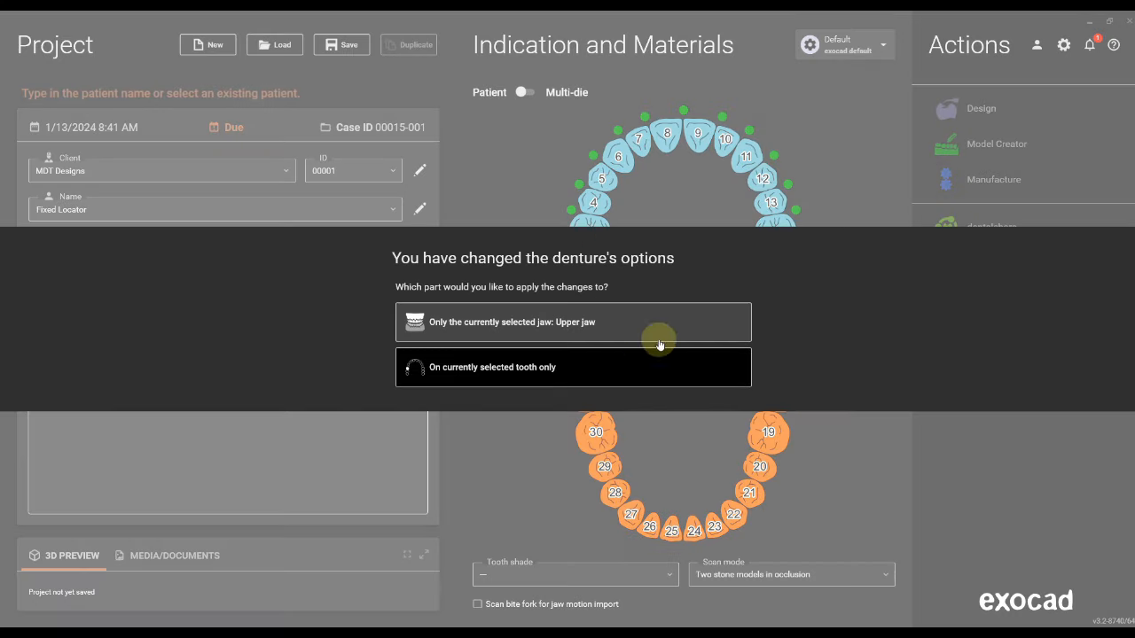
mouse_move(468, 408)
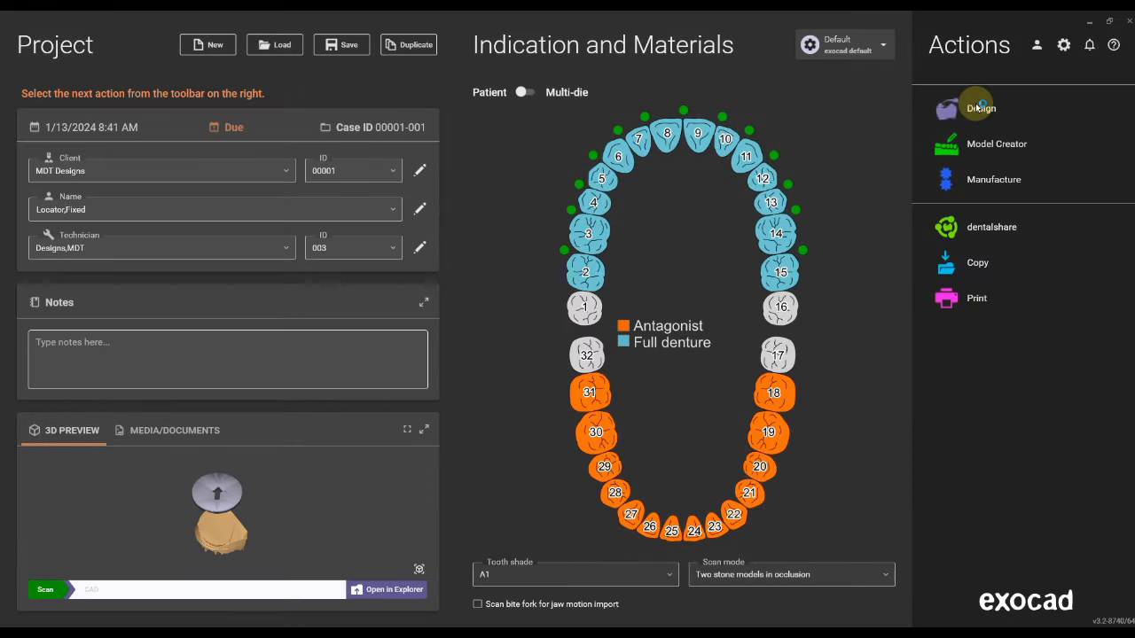
- Start the design and match abutments to IOS ZEST LOOCATOR's ZEST LOCATOR 2 mm part
click(979, 108)
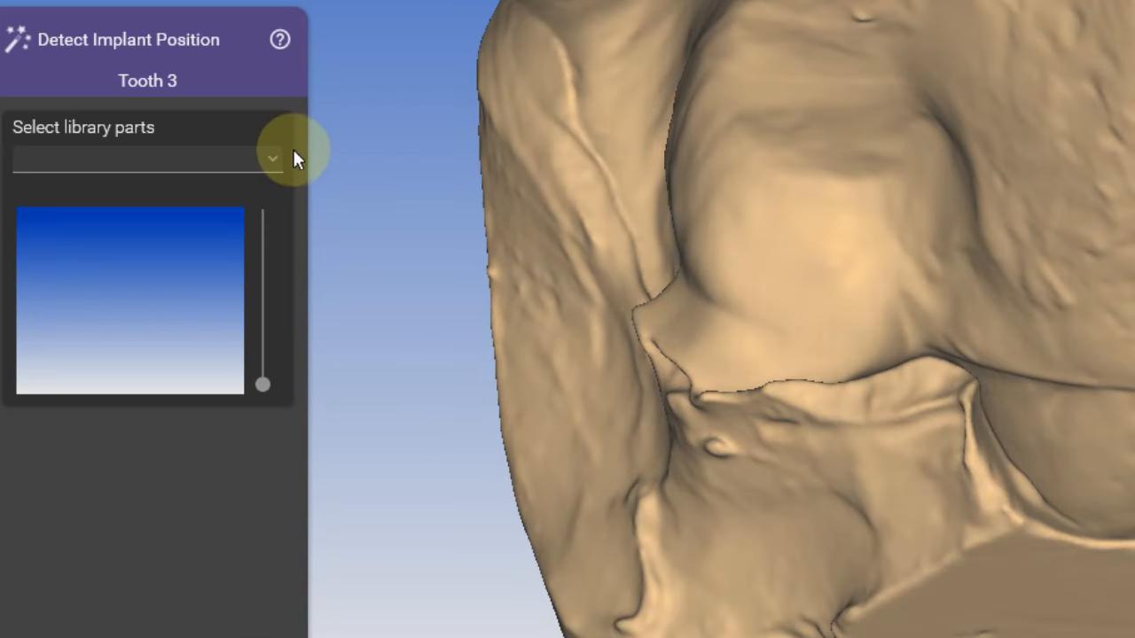
click(146, 159)
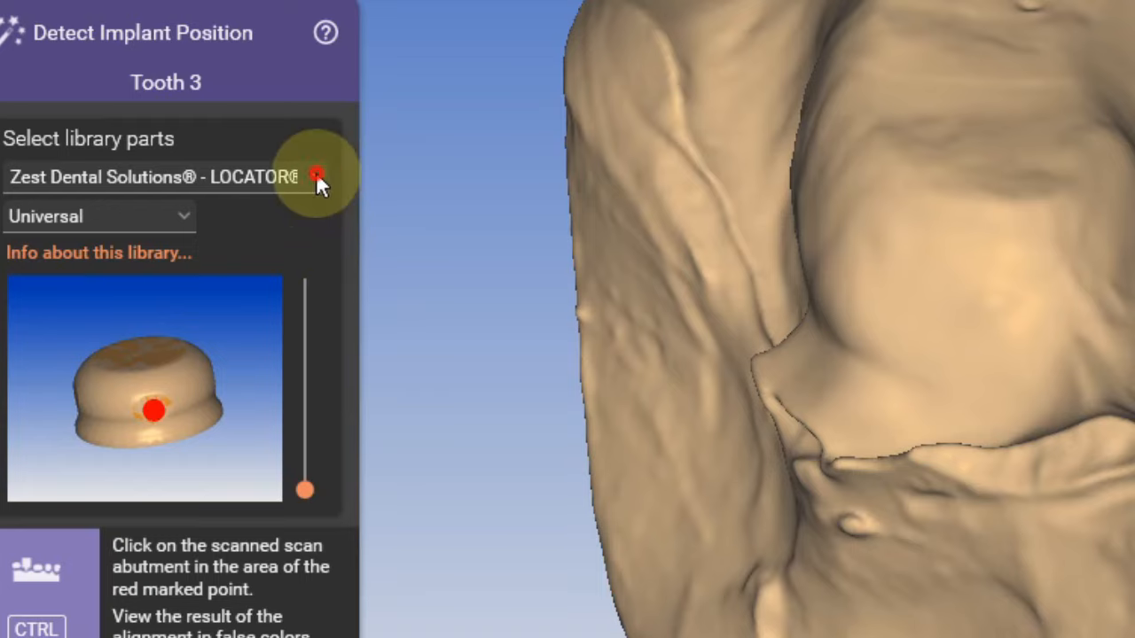
click(317, 175)
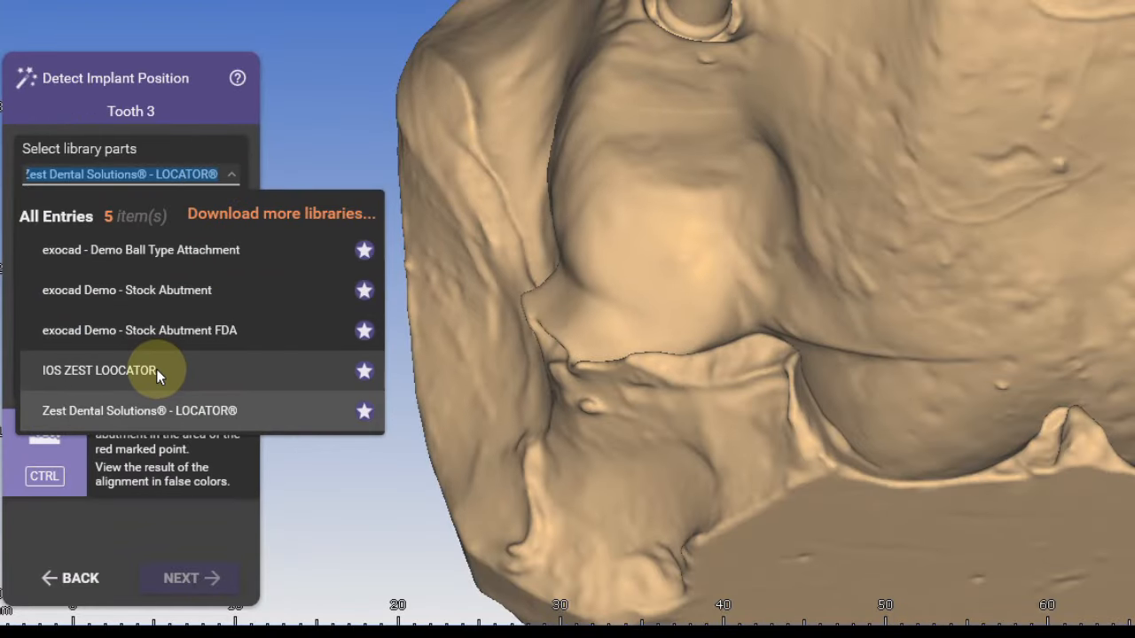
click(100, 370)
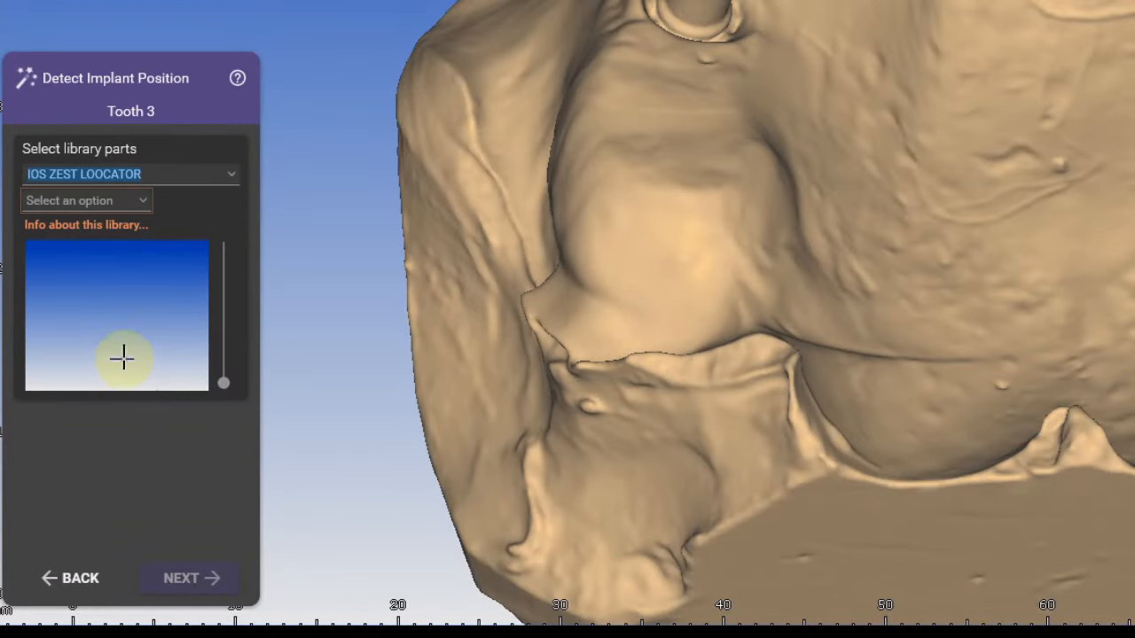
click(87, 199)
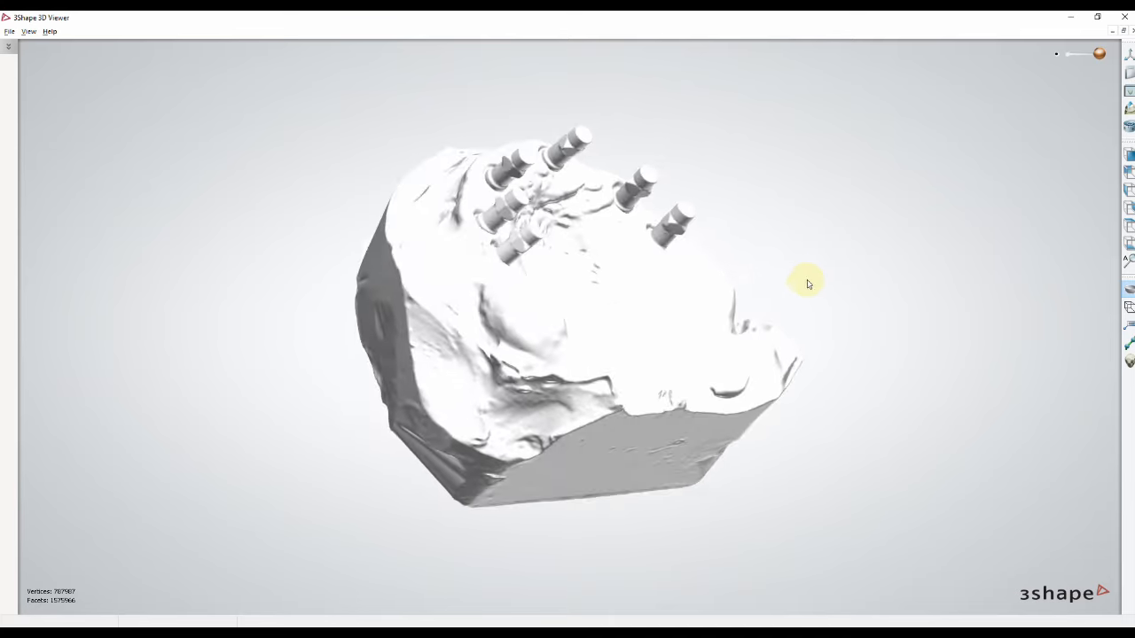
click(257, 169)
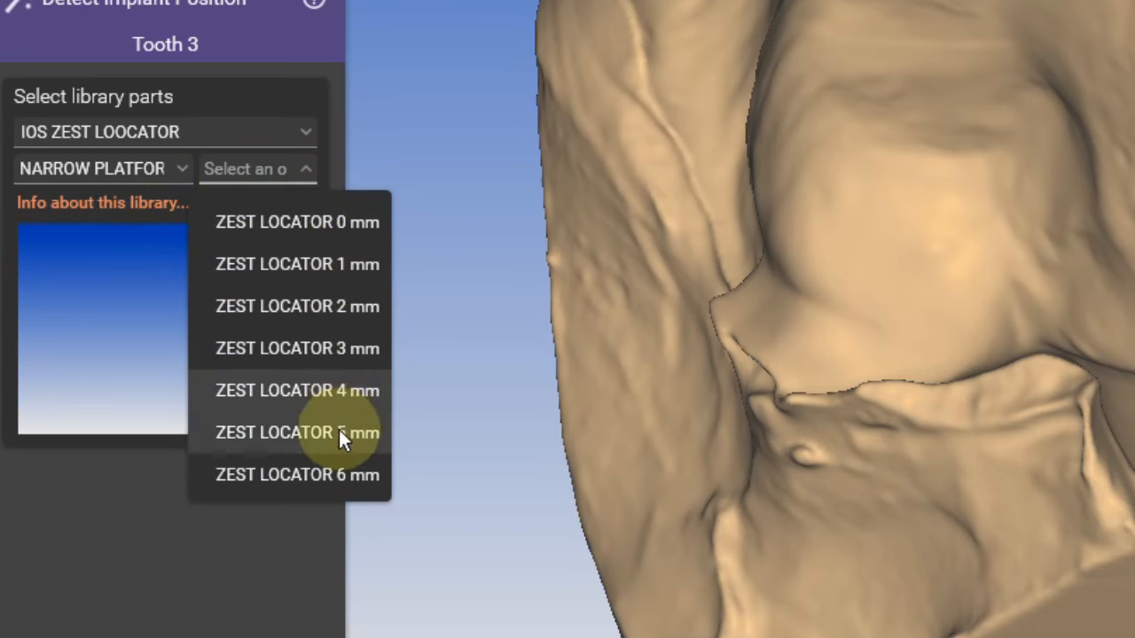
mouse_move(344, 306)
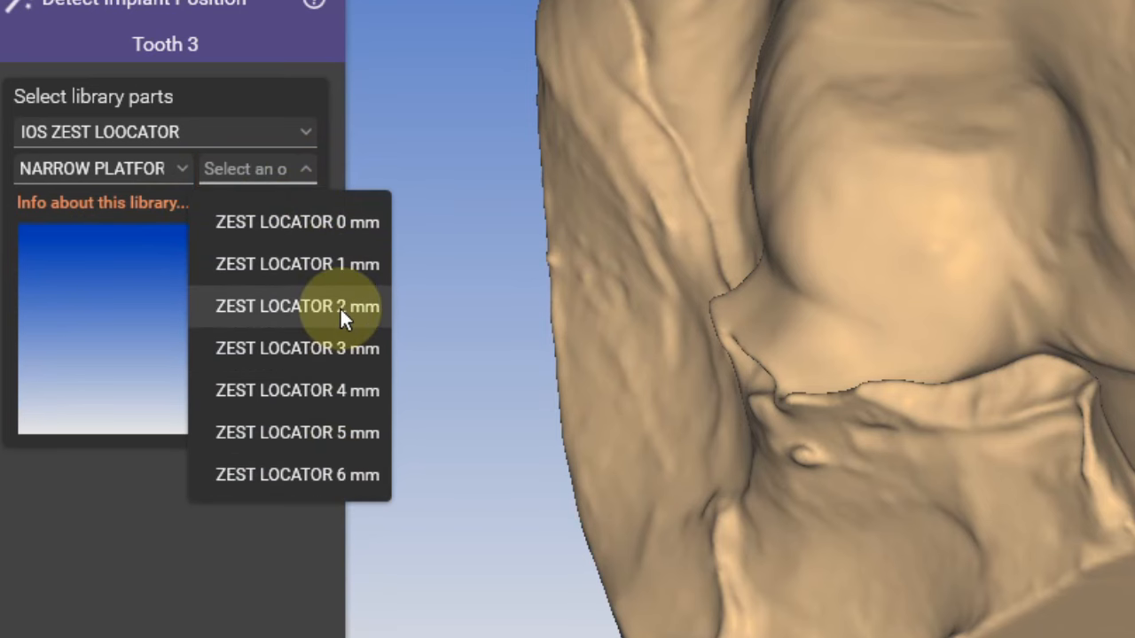
click(297, 306)
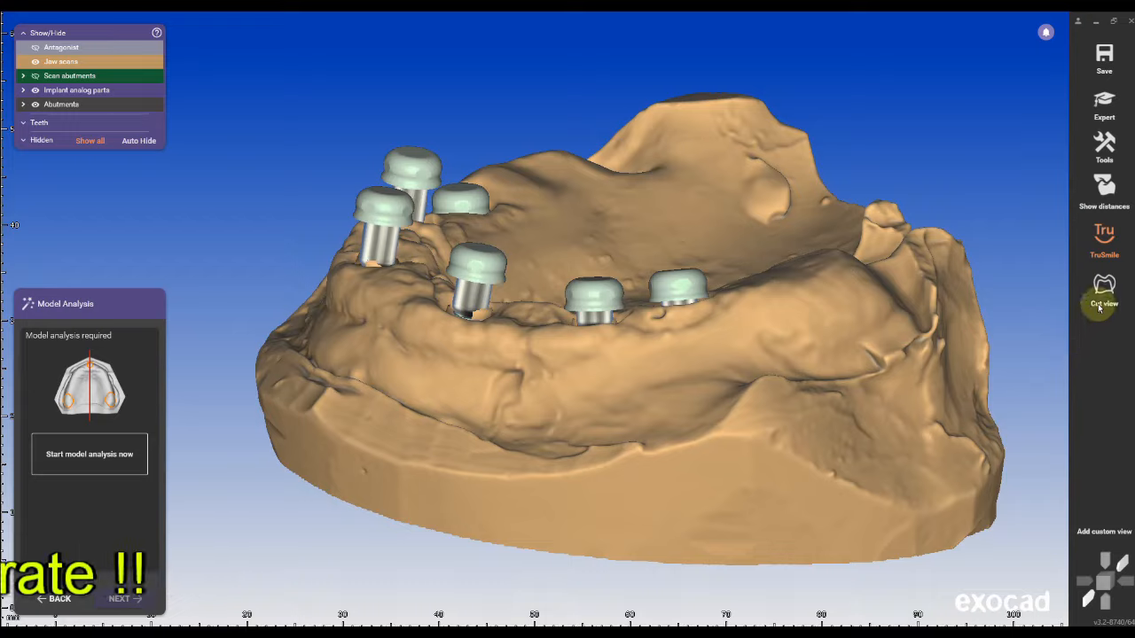
- Enable Cut view and move the cross-section along the dental arch
click(1104, 288)
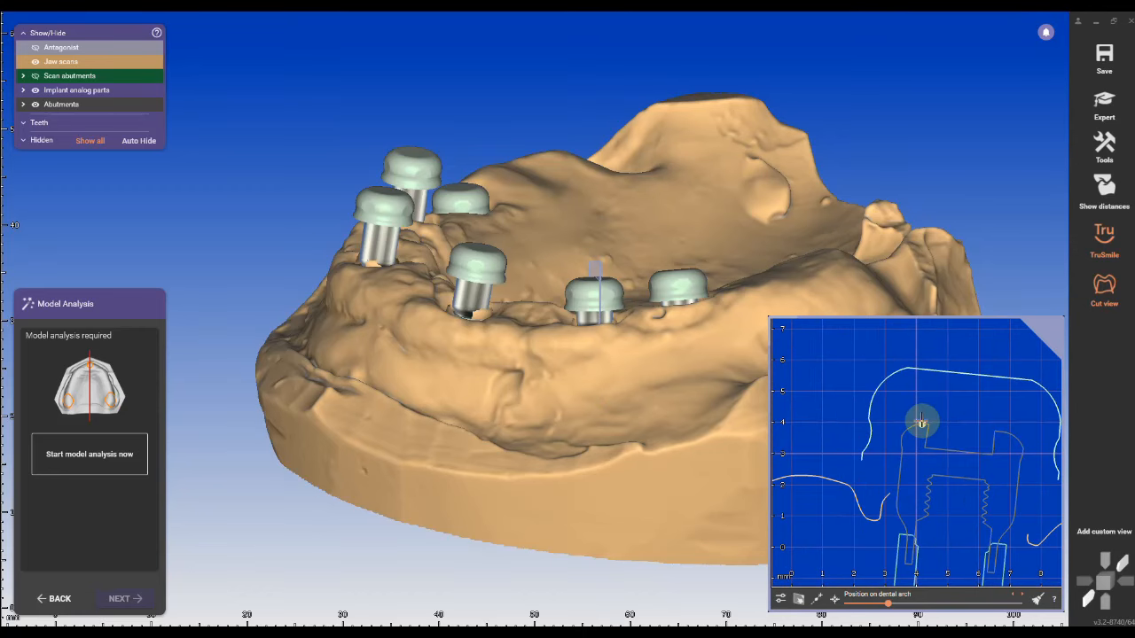
drag(922, 423, 889, 495)
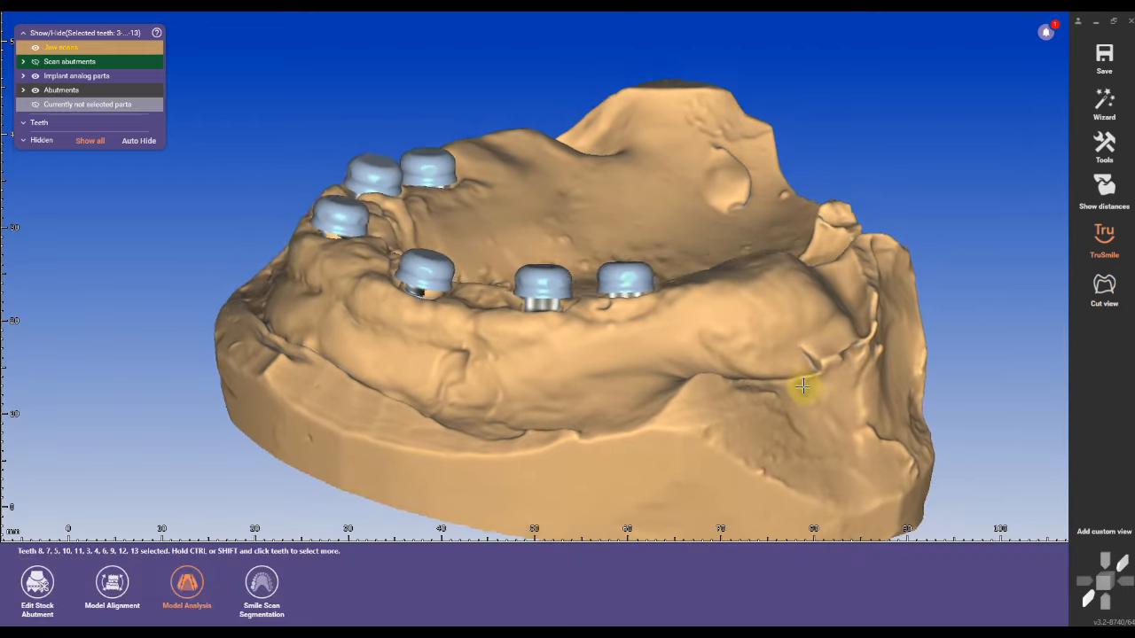
click(186, 590)
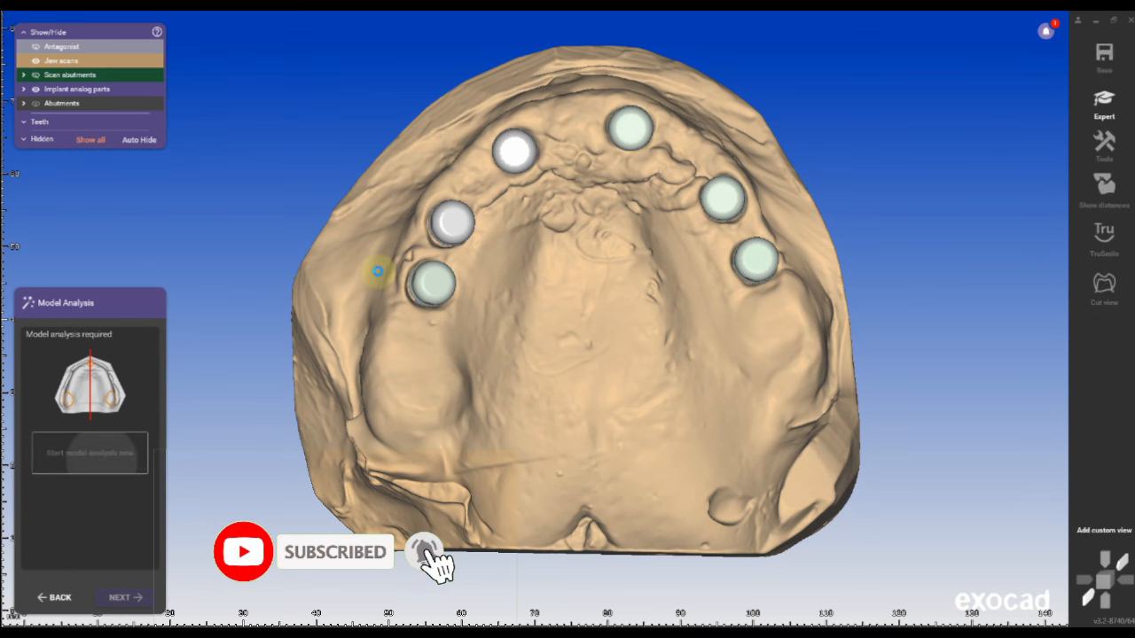
- Run model analysis: occlusal plane, molar points, central incisor point and median plane
click(90, 453)
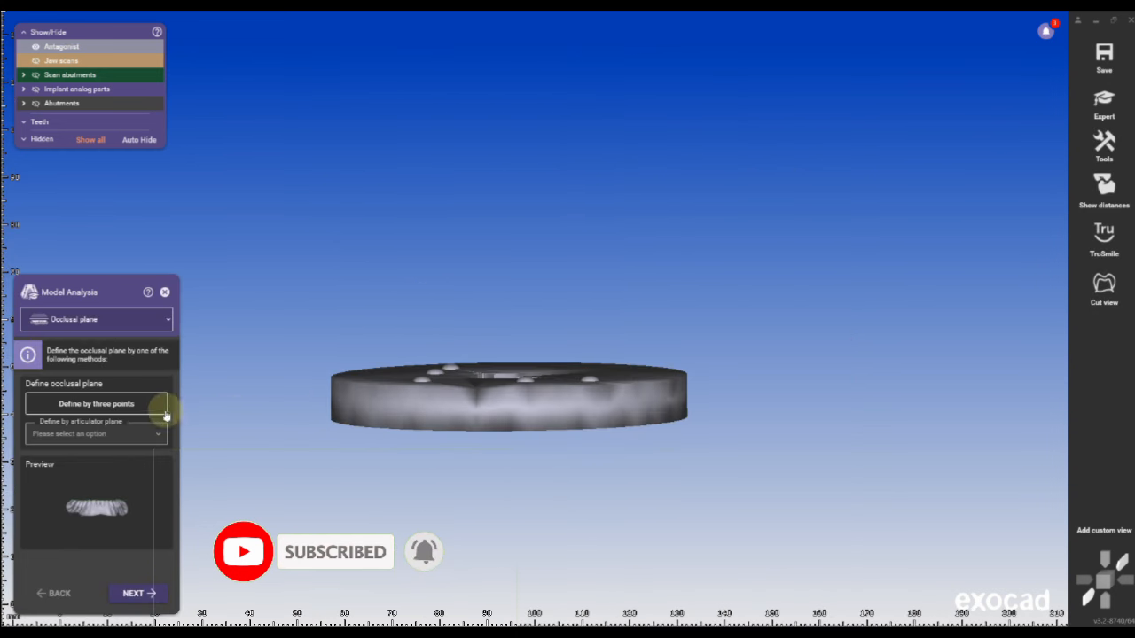
click(96, 404)
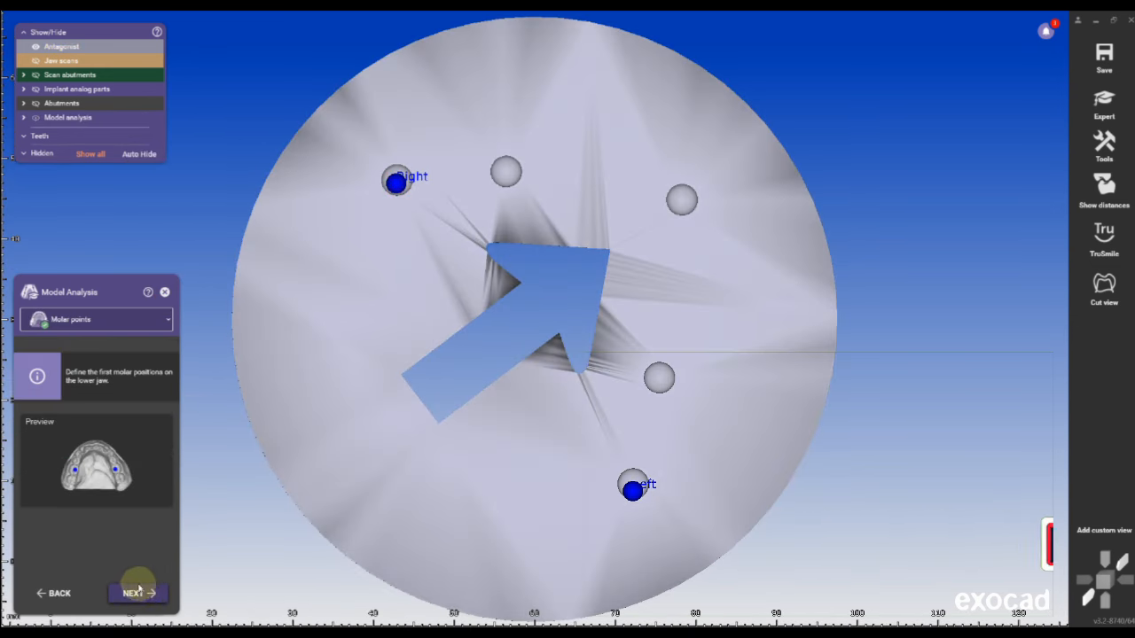
click(137, 592)
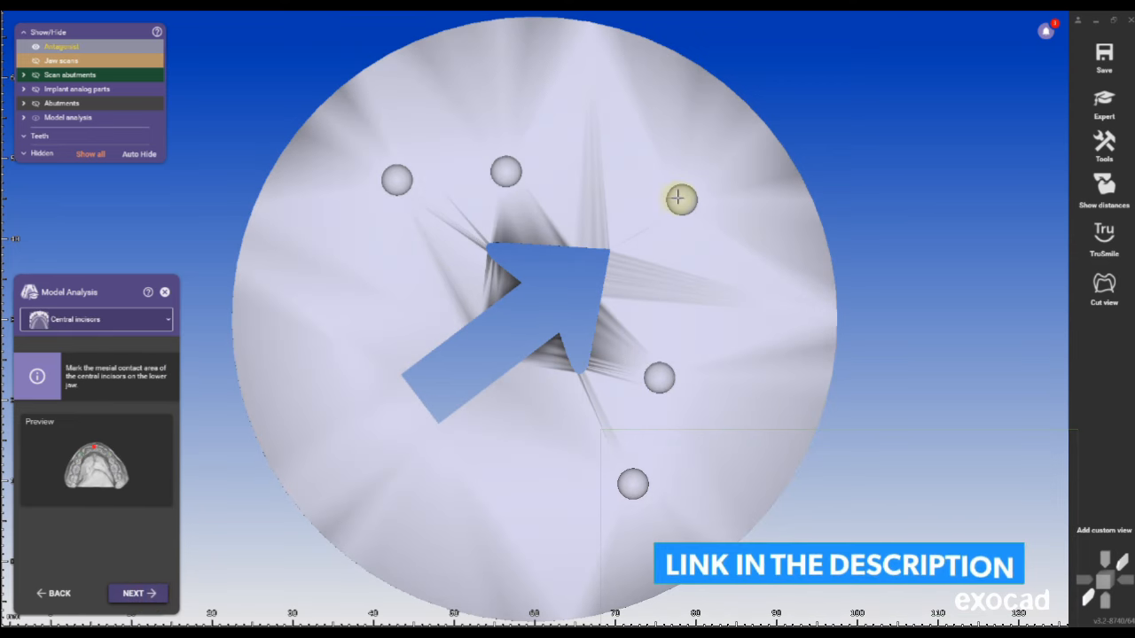
click(137, 592)
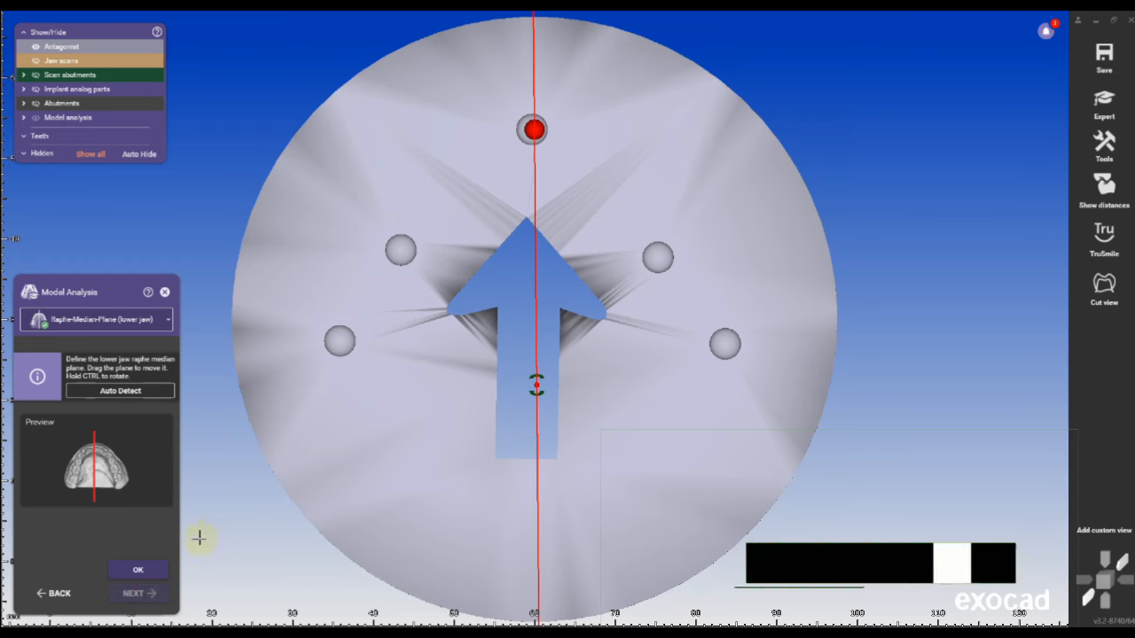
click(137, 569)
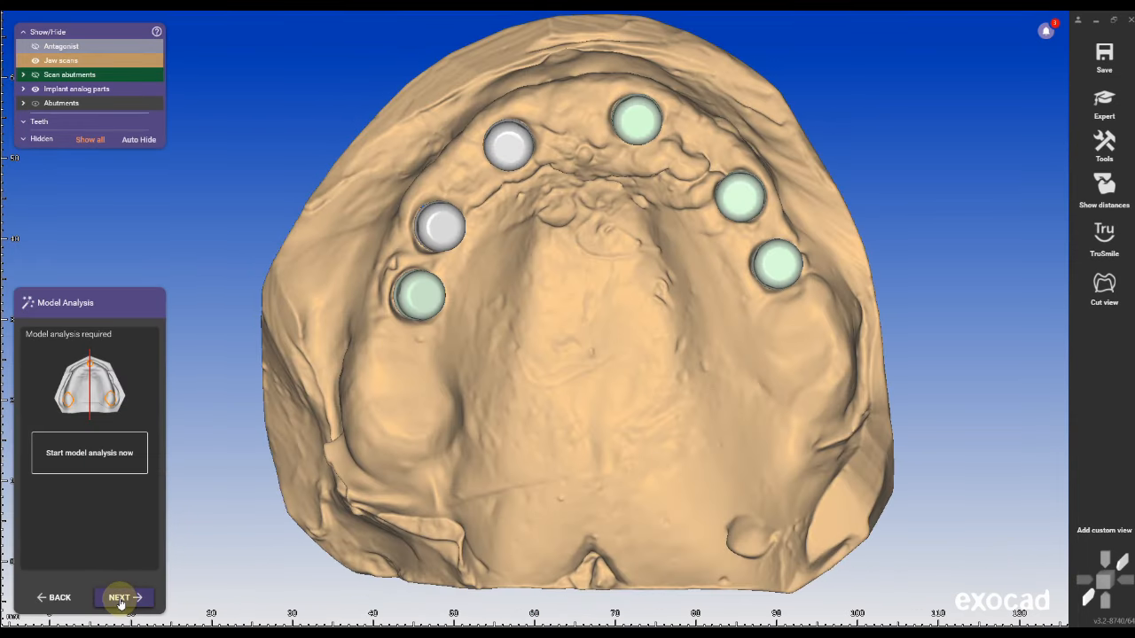
click(119, 597)
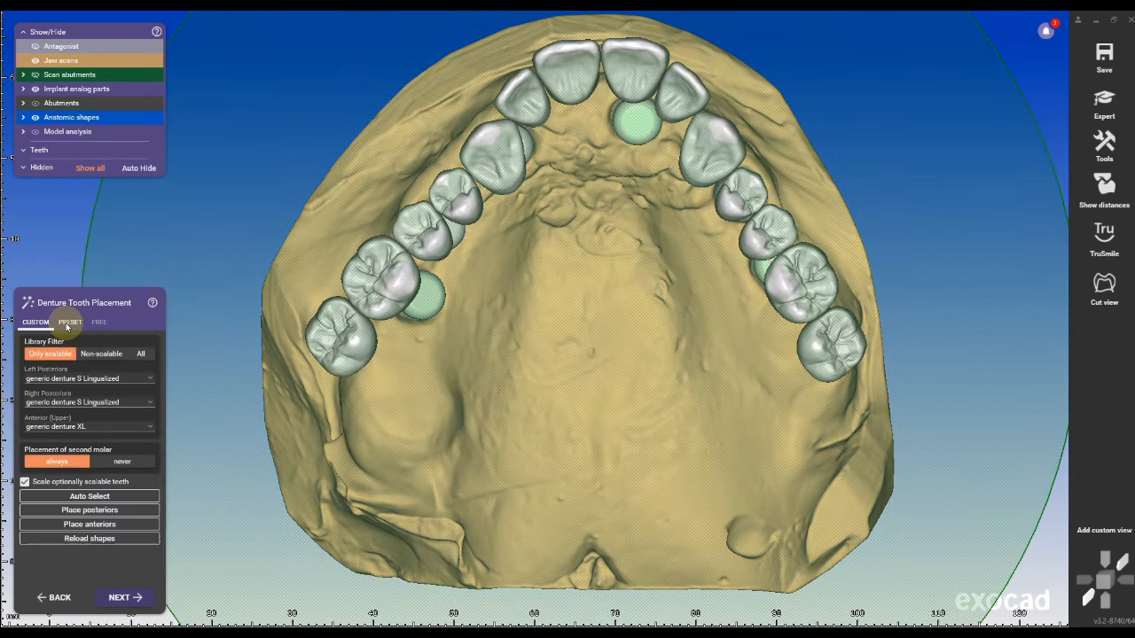
- Show the preset tooth library choices in Denture Tooth Placement
click(69, 322)
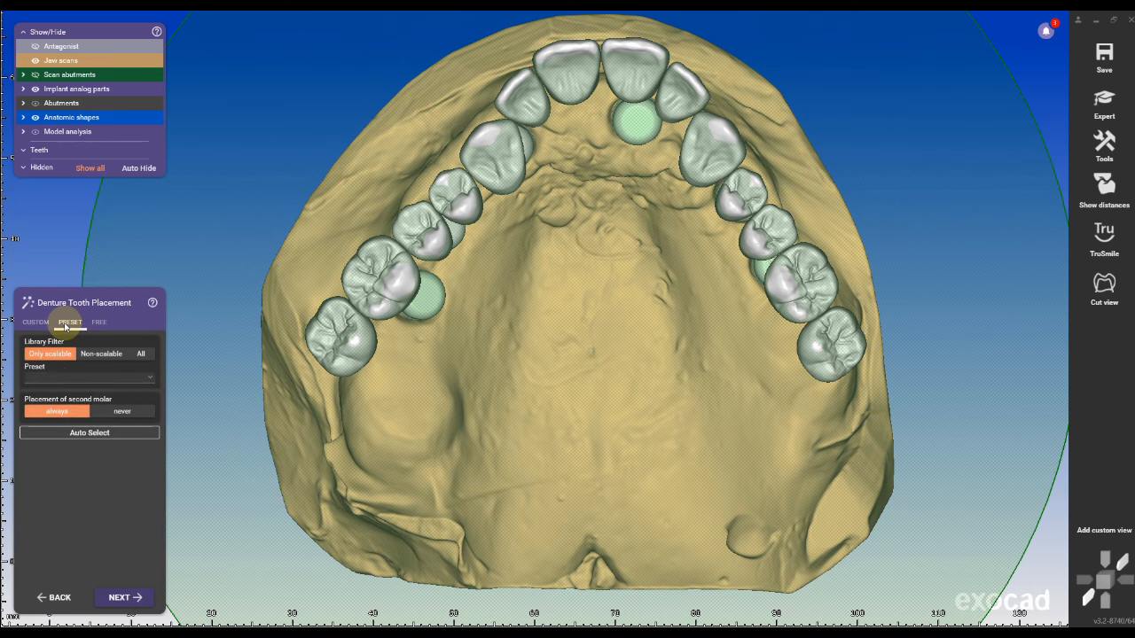
click(89, 376)
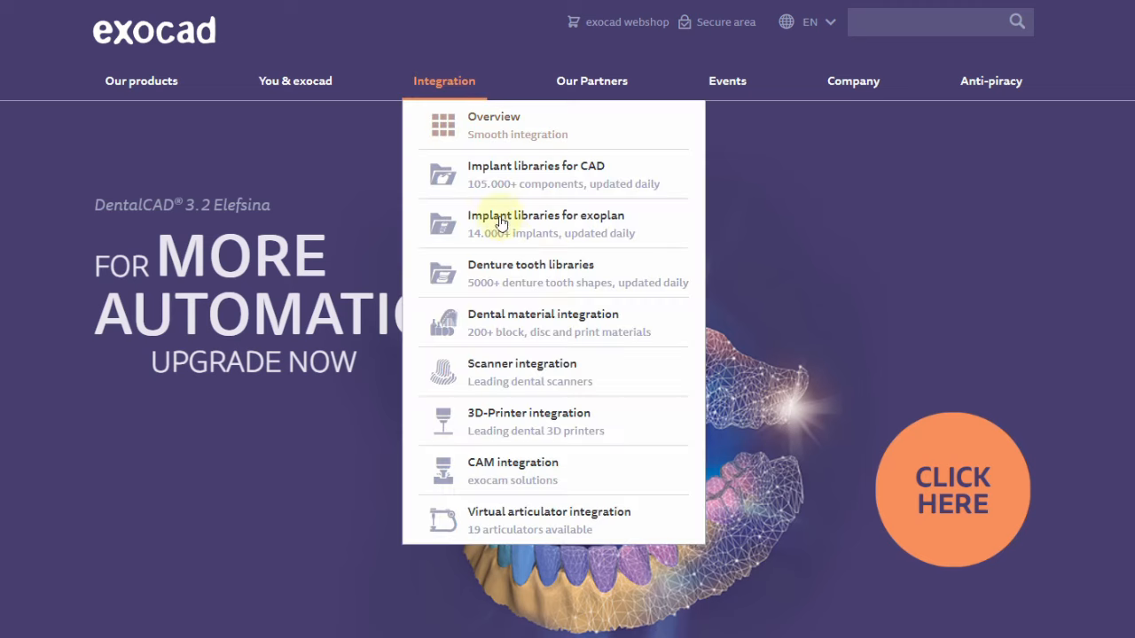
- Browse the exocad Denture tooth libraries providers, from CANDULOR AG to SHOFU INC
click(530, 272)
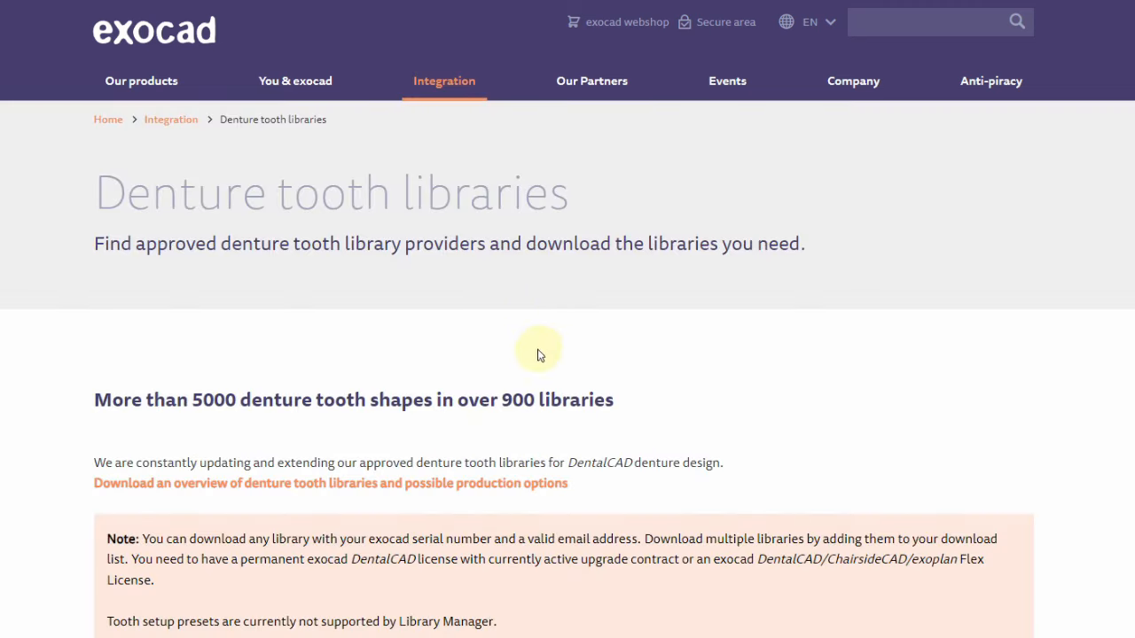
scroll(down, 3)
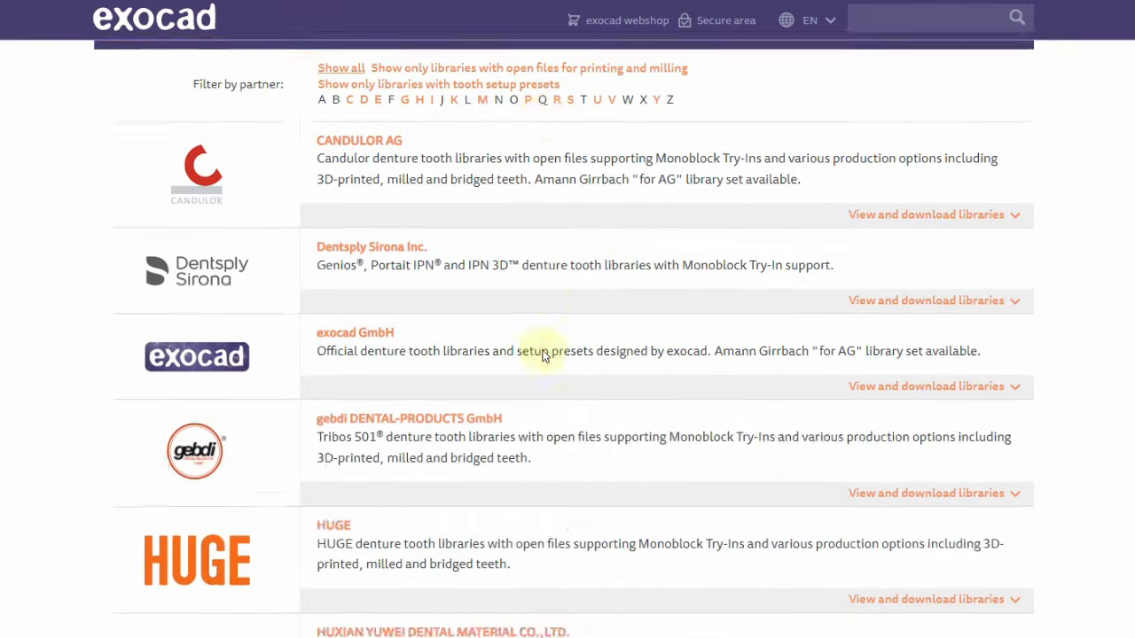
scroll(down, 3)
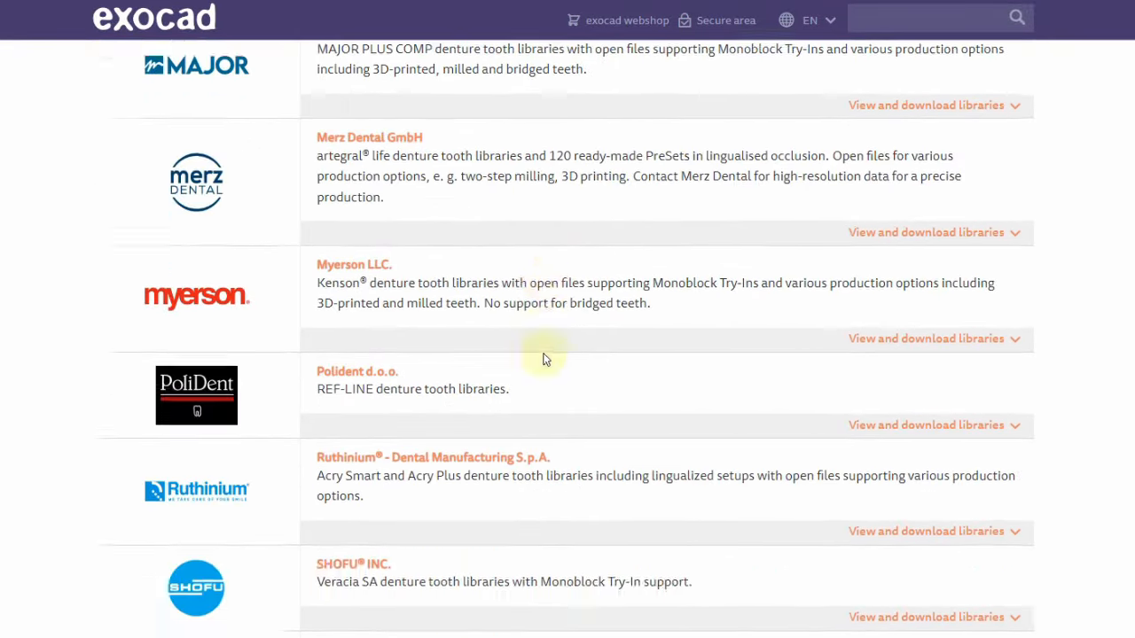
scroll(down, 3)
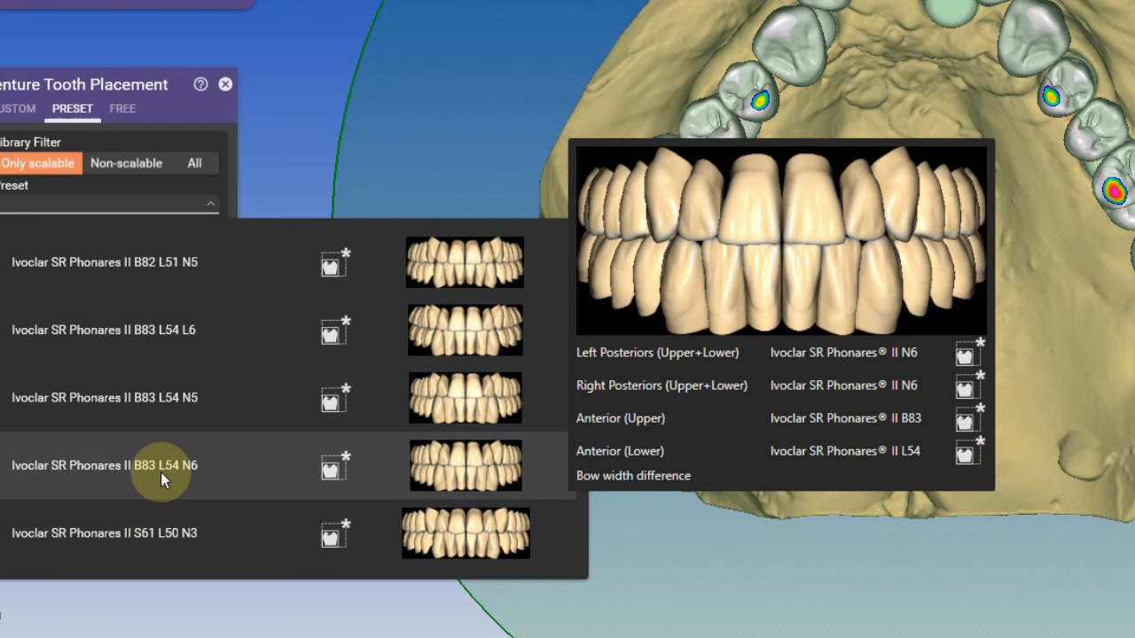
- Apply the Ivoclar SR Phonares II B83 L54 N6 preset and switch to chain correction
click(160, 465)
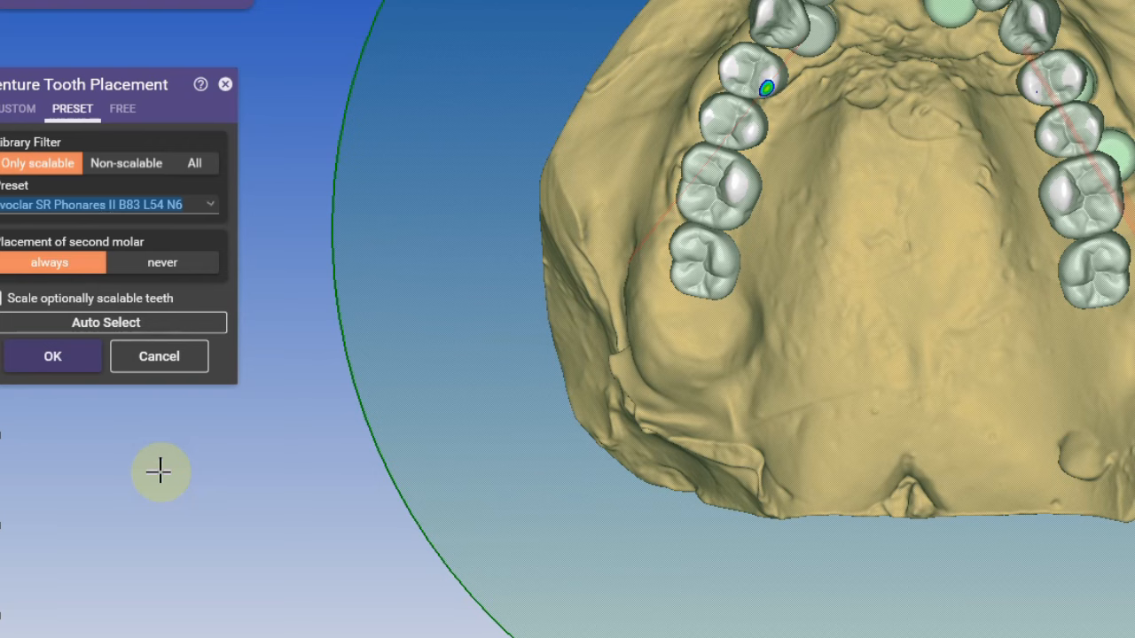
mouse_move(798, 258)
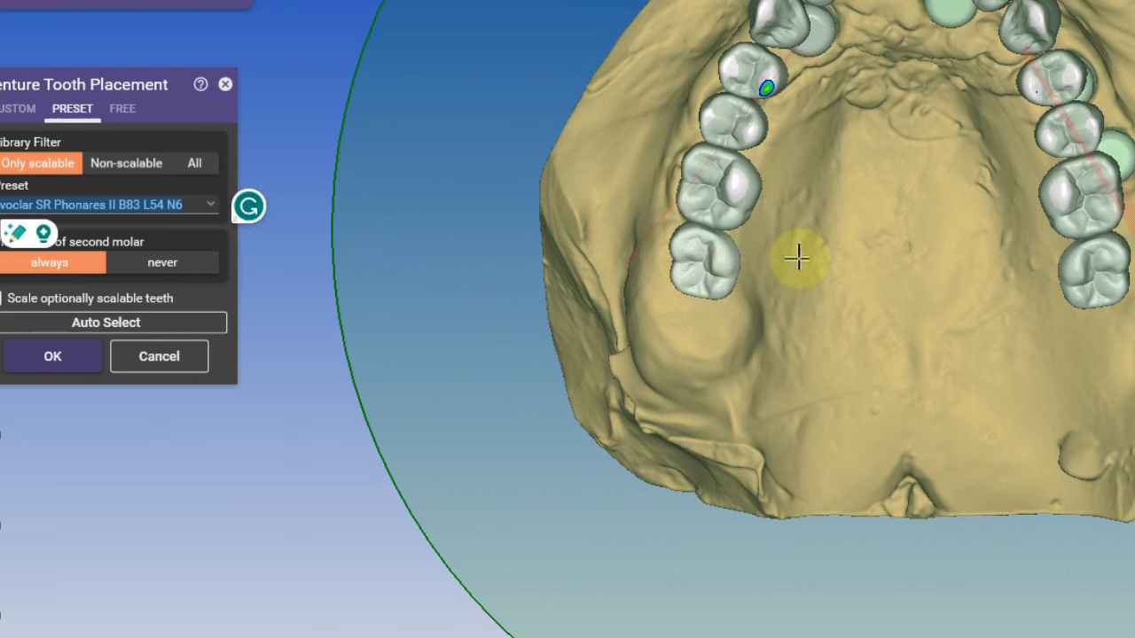
click(52, 356)
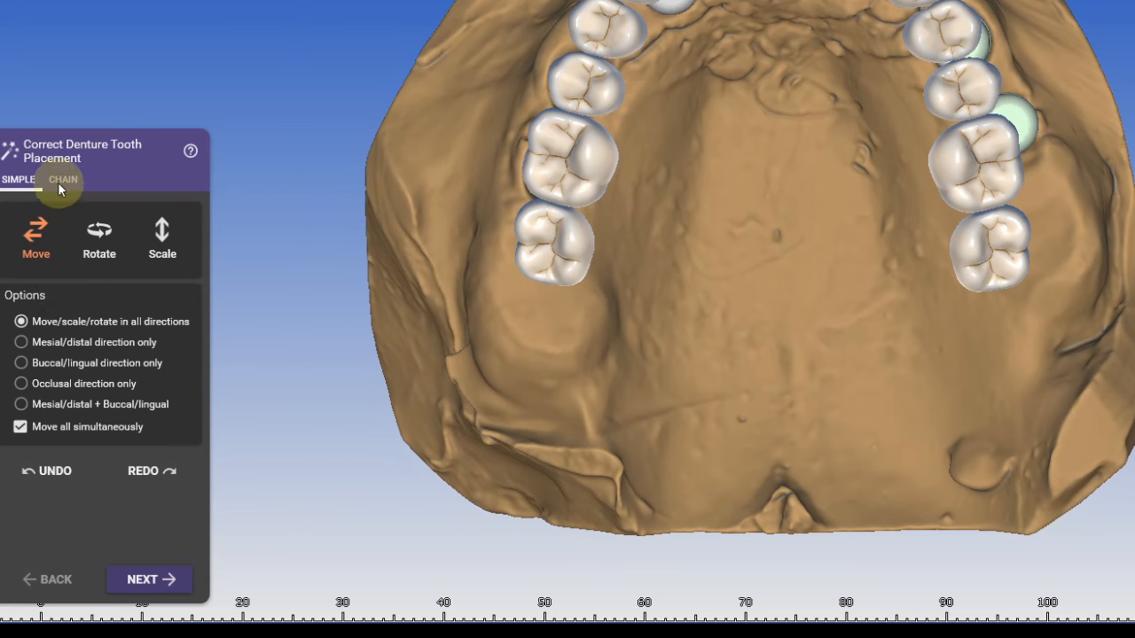
click(63, 179)
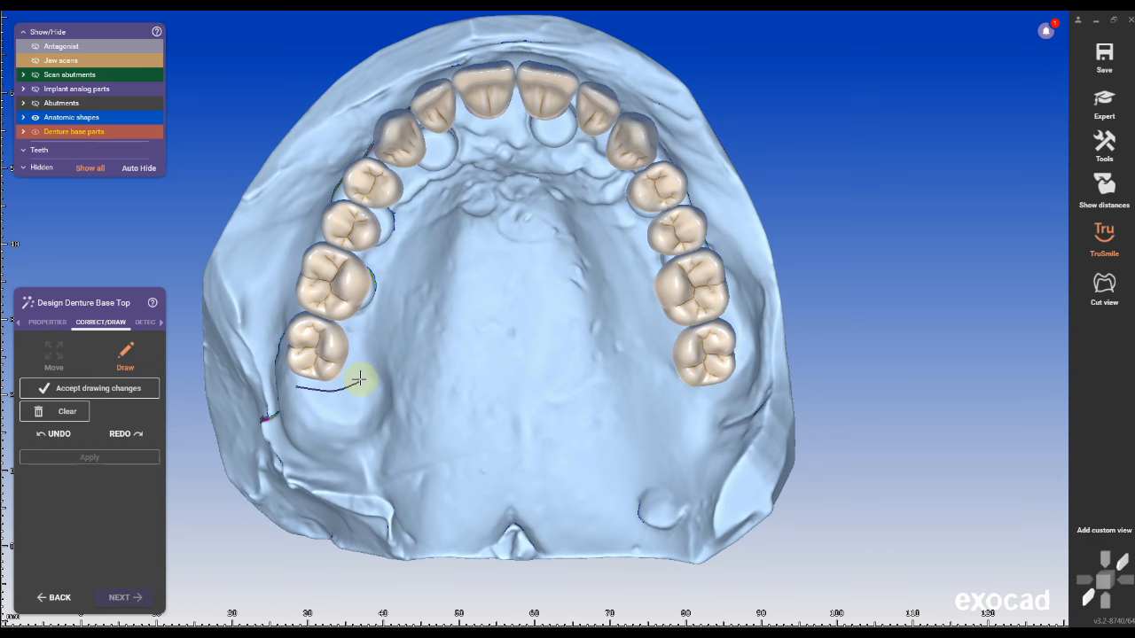
- Draw the closed base outline around the teeth and generate the pink base top
drag(360, 381, 446, 186)
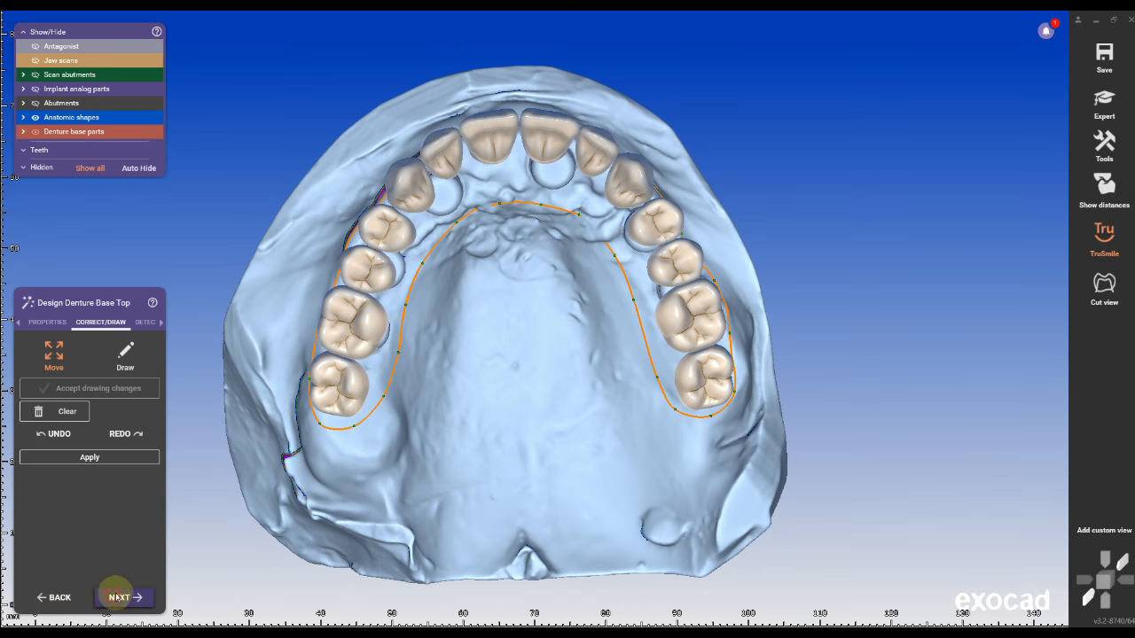
click(89, 457)
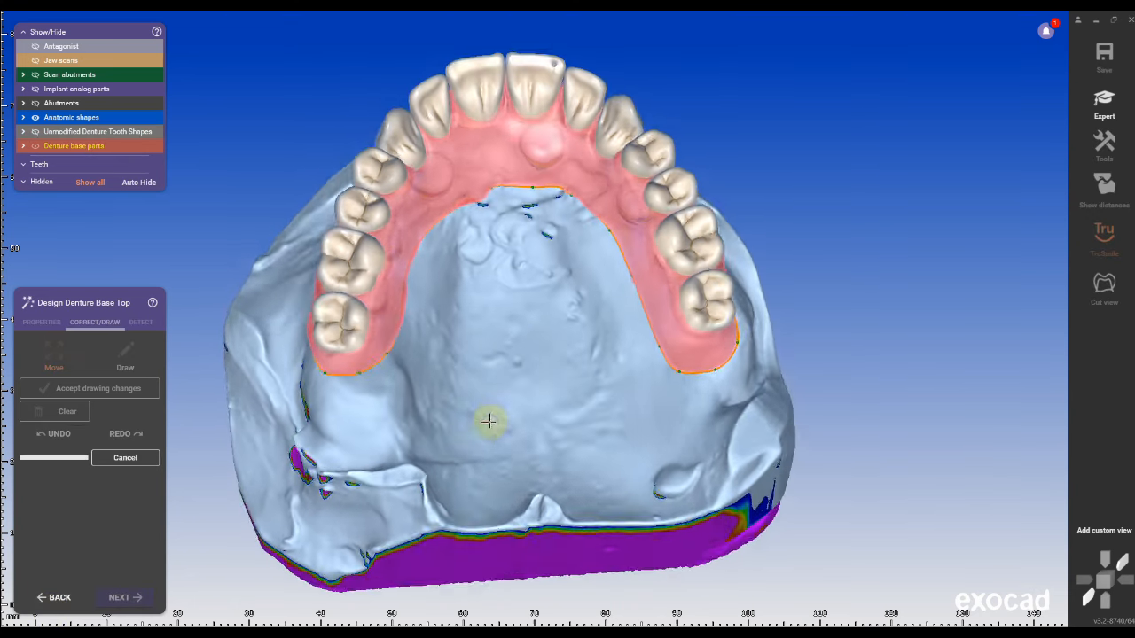
- Connect the teeth with a different connector cross-section and adapt the base to them
click(118, 597)
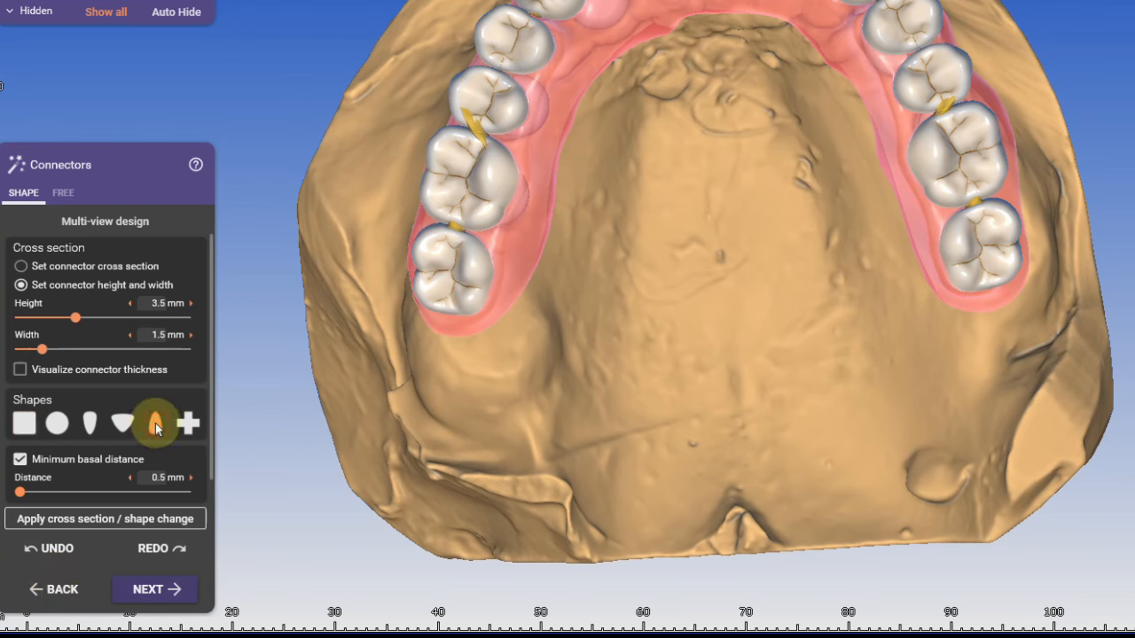
click(104, 519)
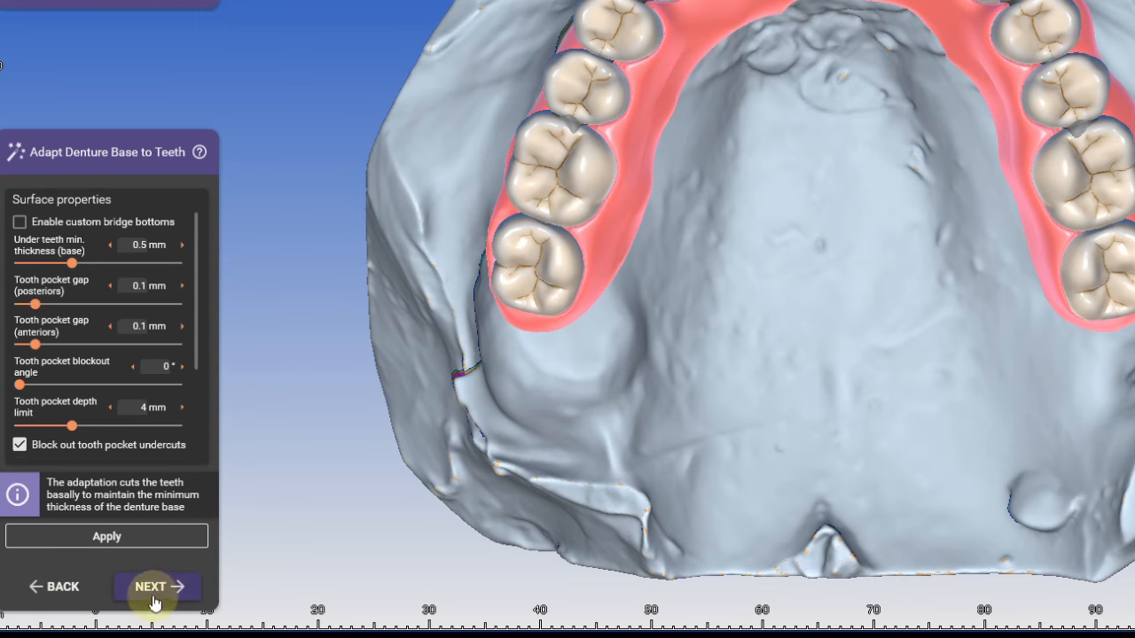
click(158, 586)
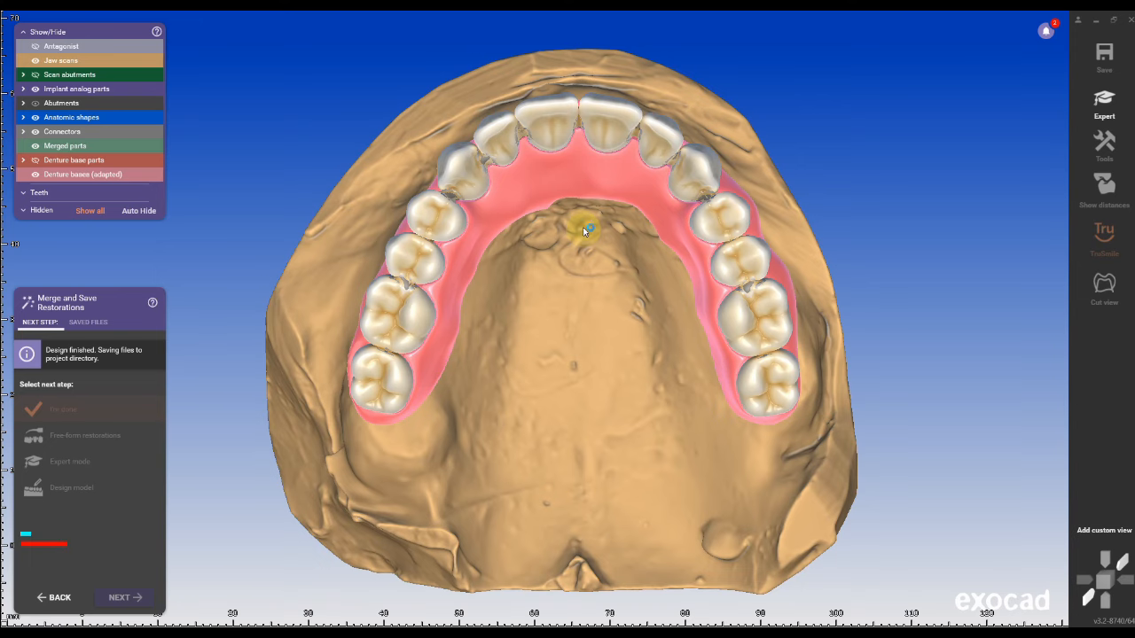
- Switch to Expert mode and bring up the denture editing tools list
click(35, 59)
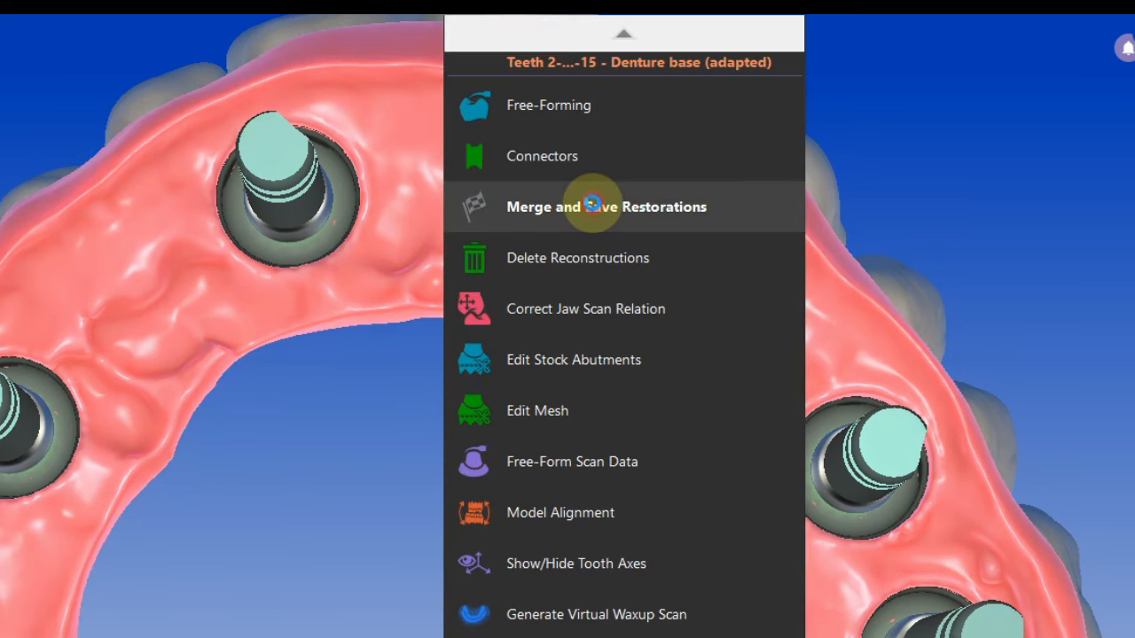
click(607, 207)
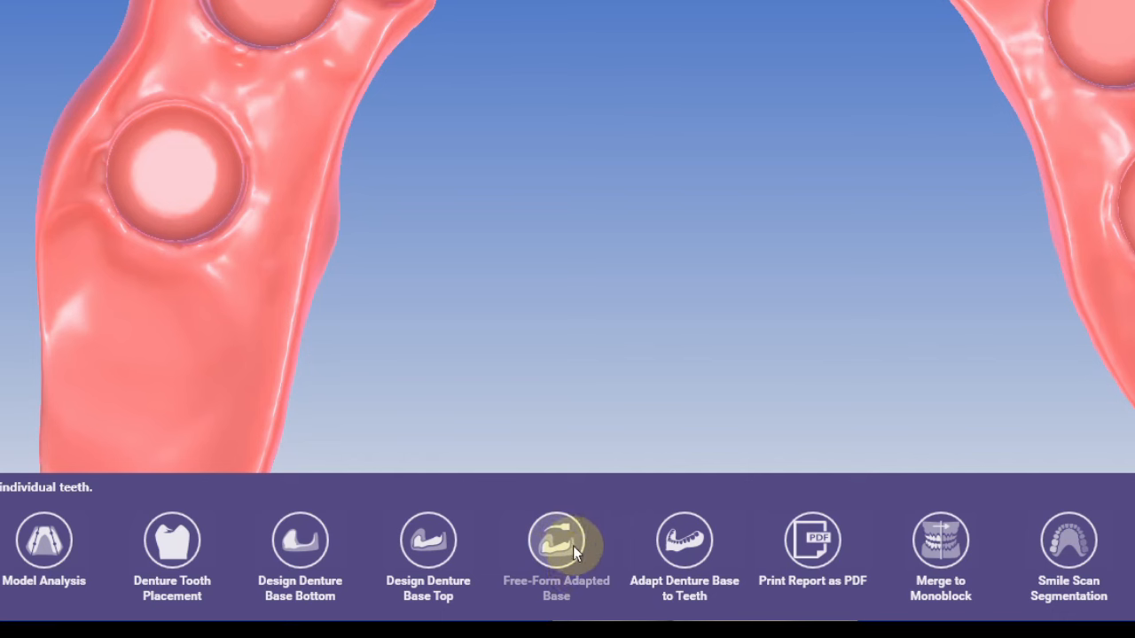
- Smooth the base around the left and right housing recesses with a smaller brush, undoing two strokes
click(556, 541)
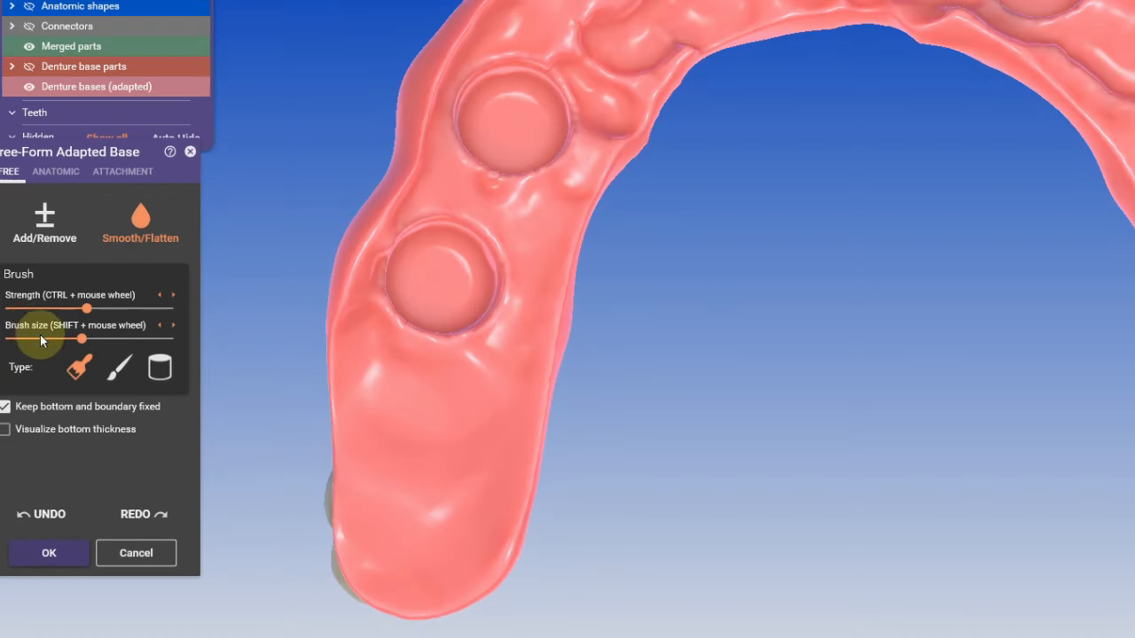
click(6, 407)
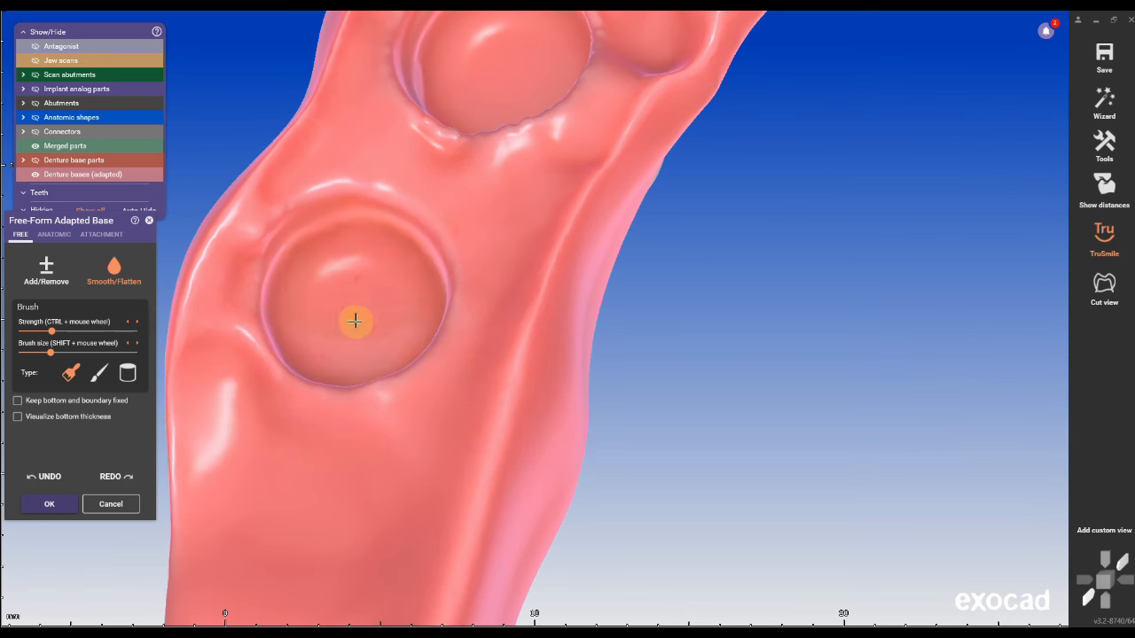
drag(355, 322, 475, 407)
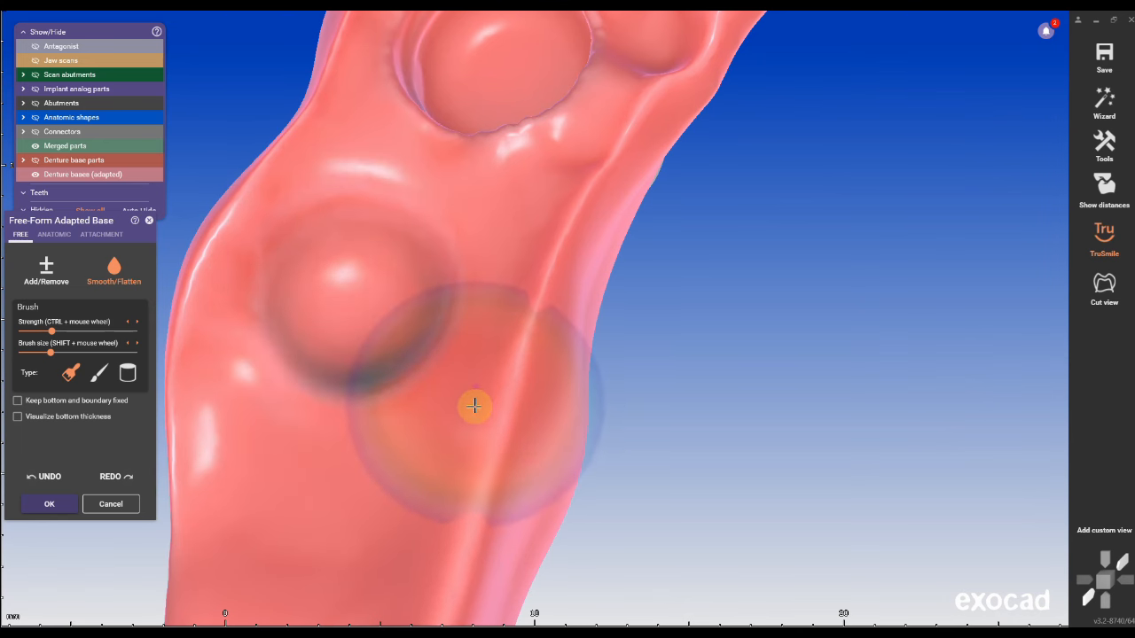
key(ctrl+z)
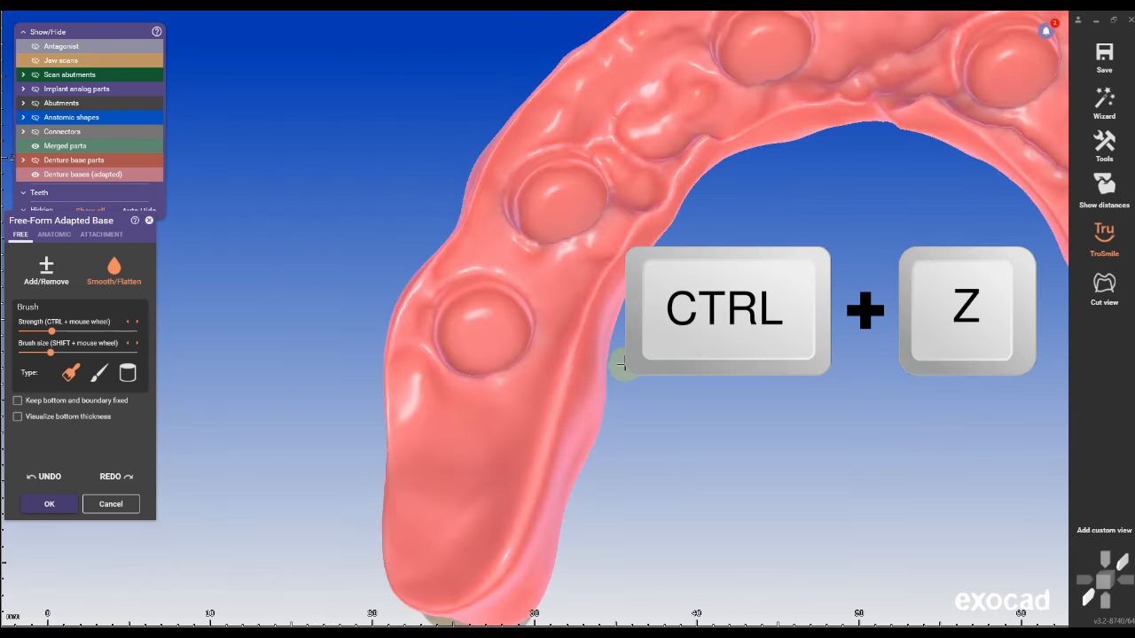
key(ctrl+z)
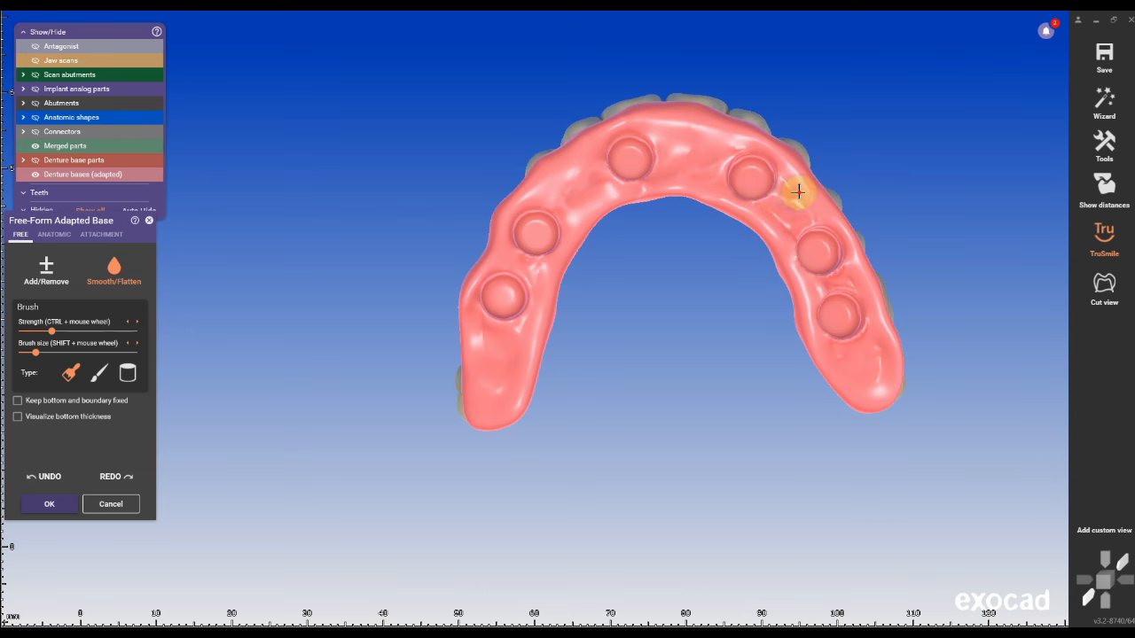
drag(798, 193, 837, 329)
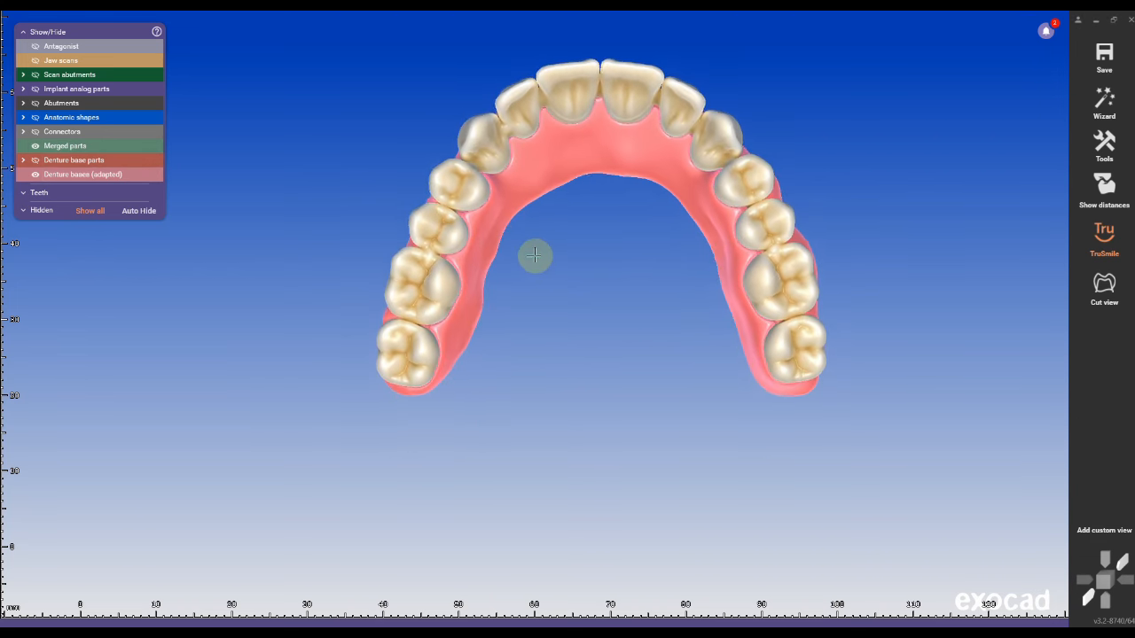
- Turn the denture over to show its fitting surface
drag(535, 256, 546, 245)
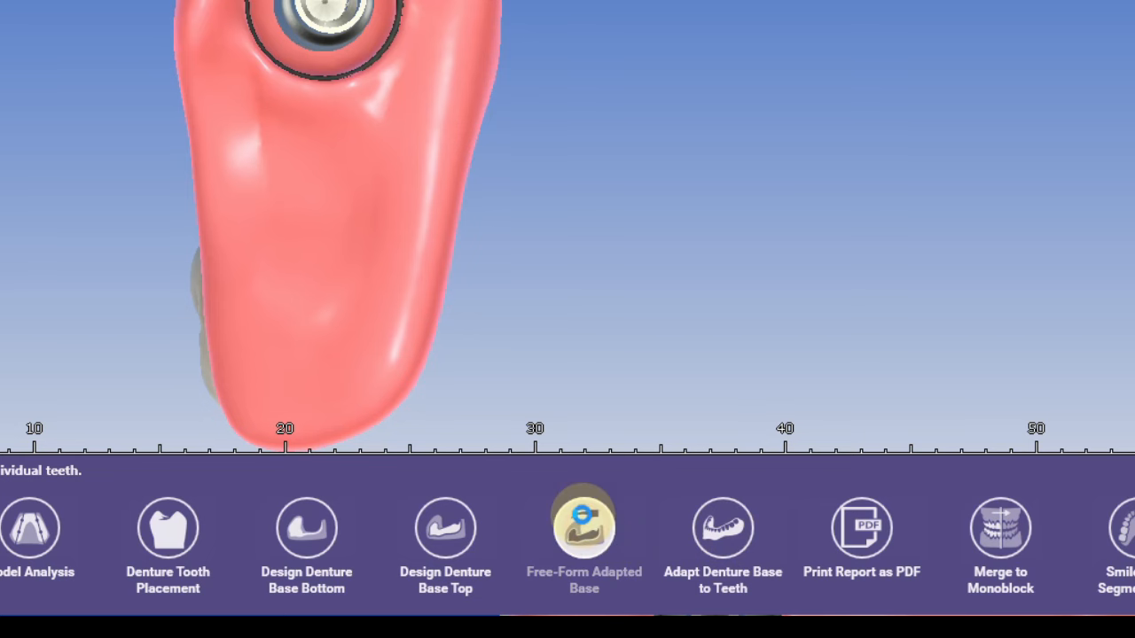
- Free-brush away base material around the housing rim and accept the edit
click(583, 527)
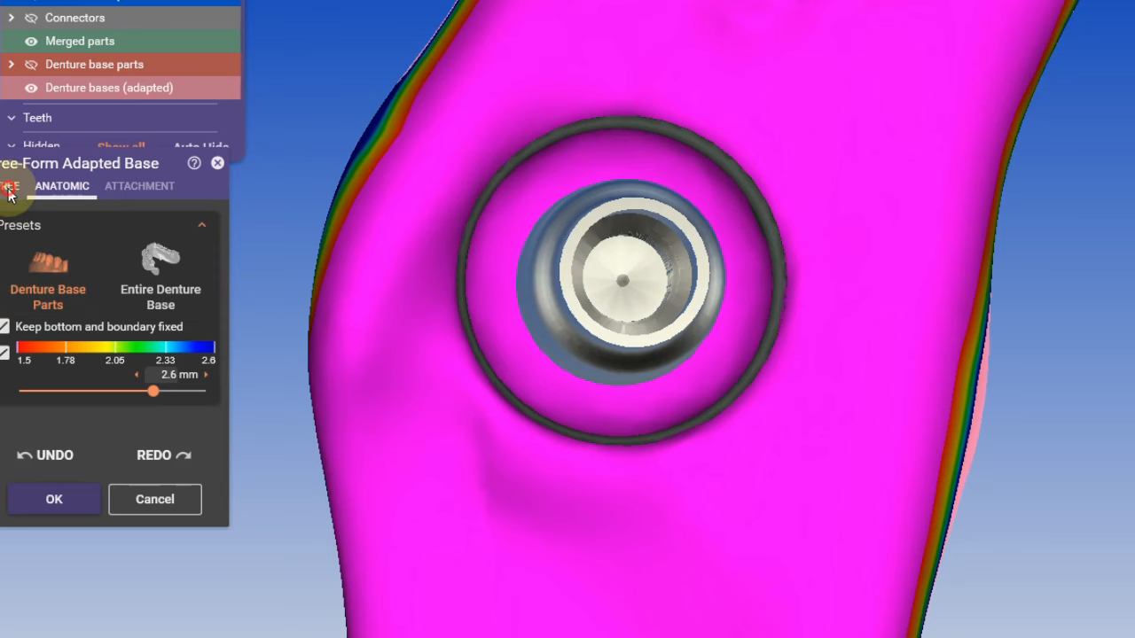
click(12, 185)
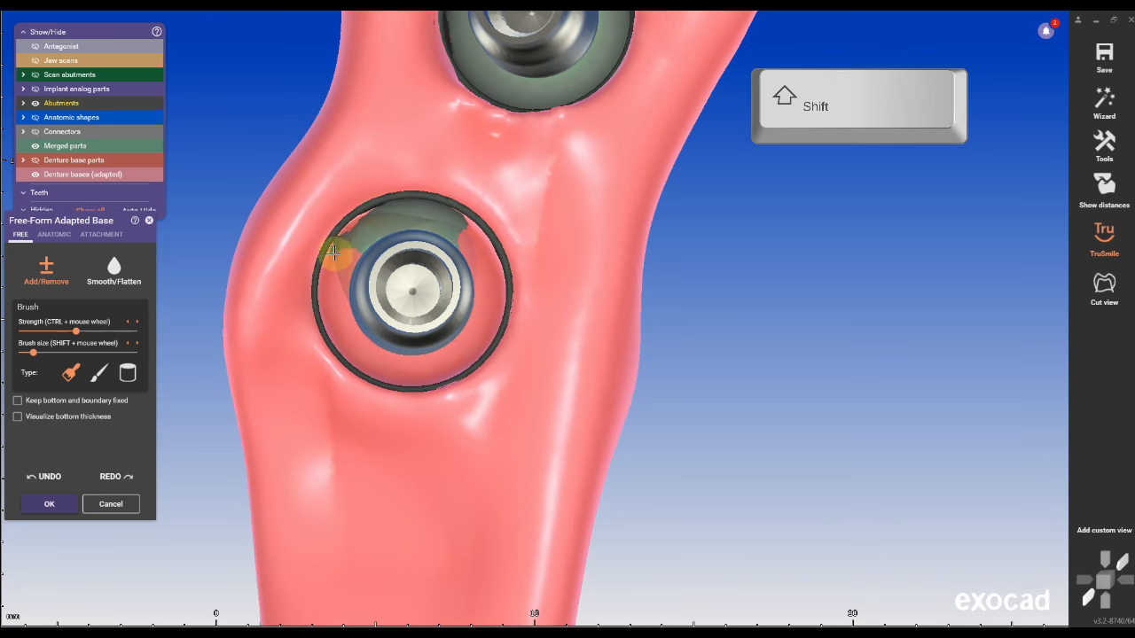
drag(334, 252, 481, 327)
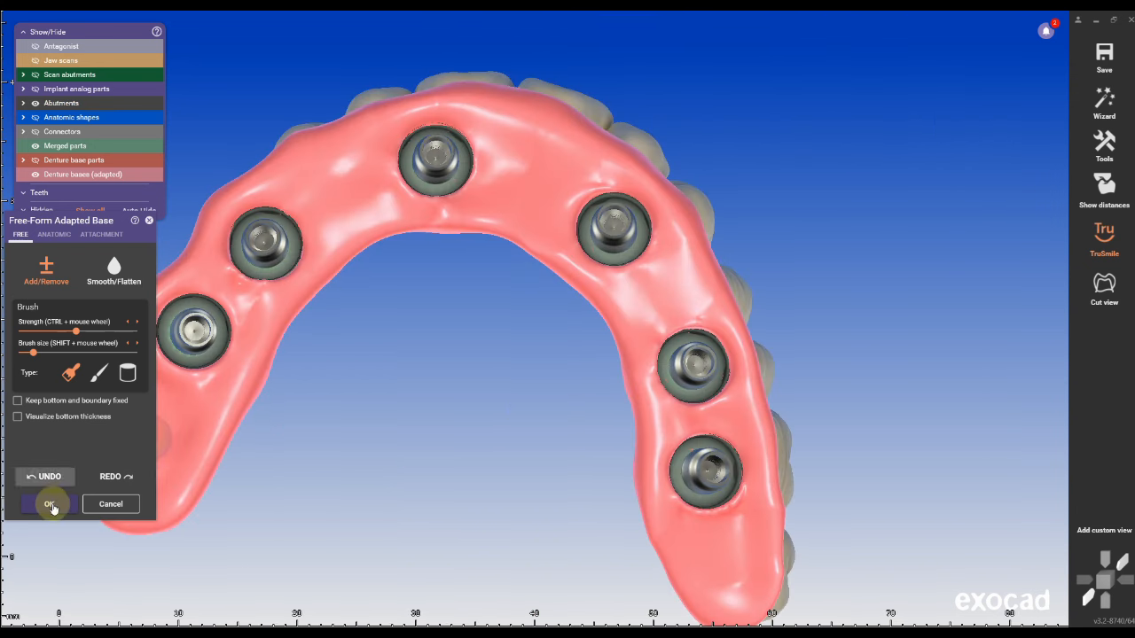
click(48, 503)
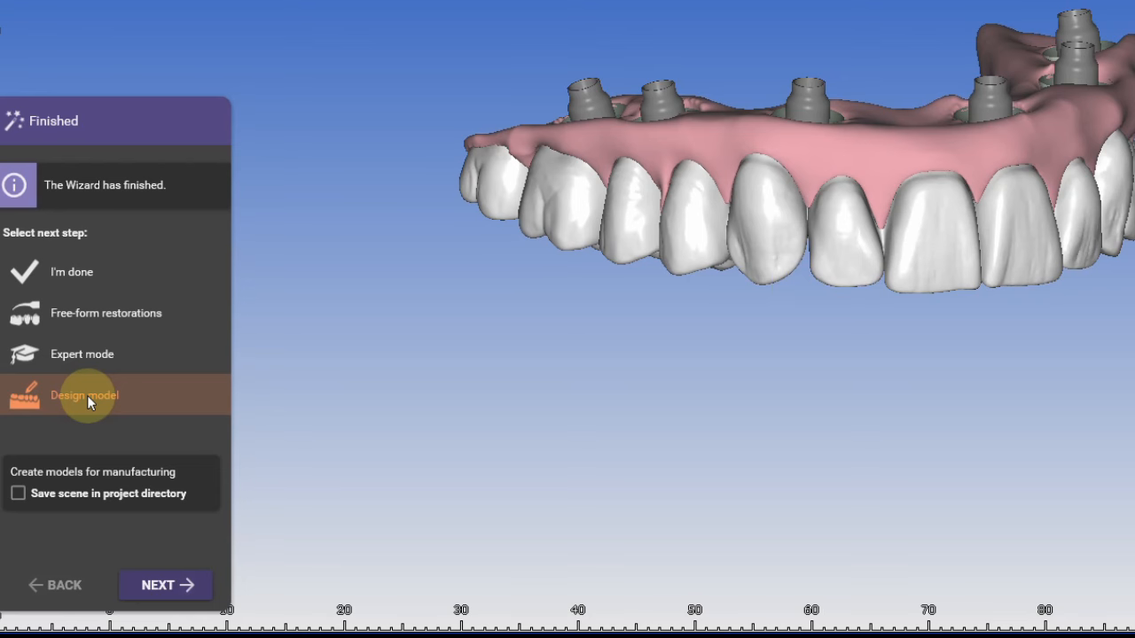
mouse_move(165, 585)
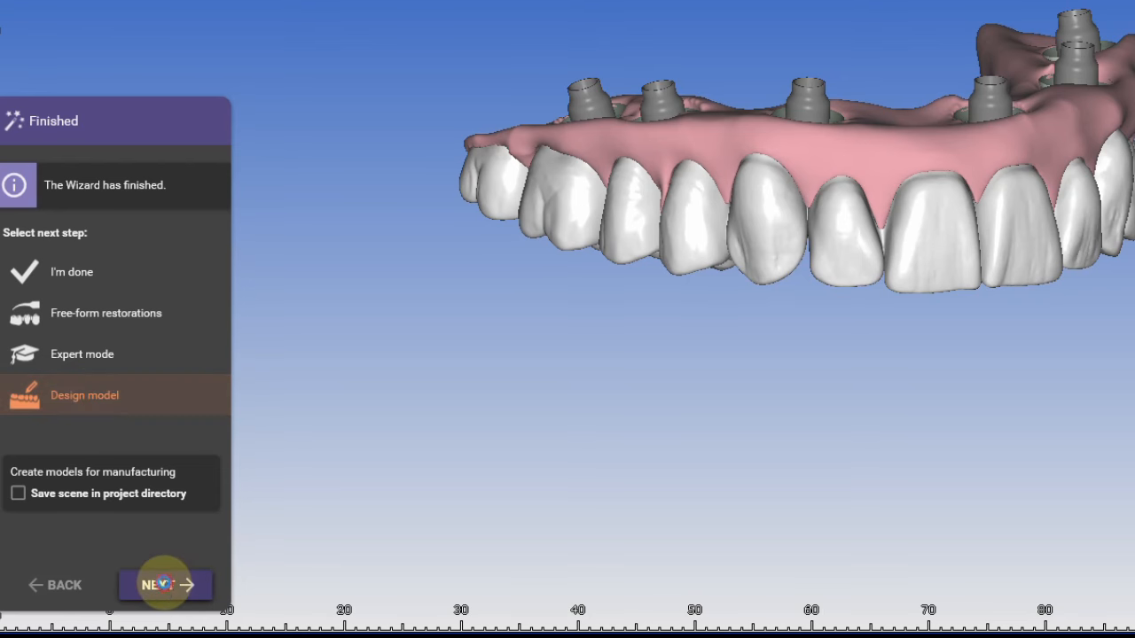
- Generate a plateless model with drain holes for 3D printing
click(165, 585)
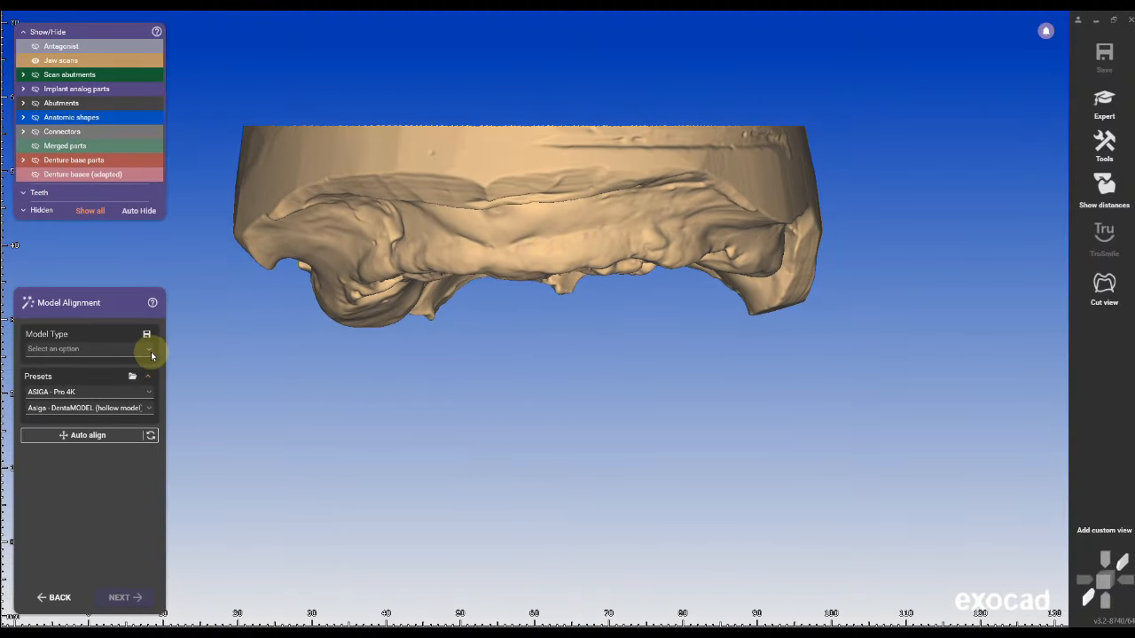
click(88, 348)
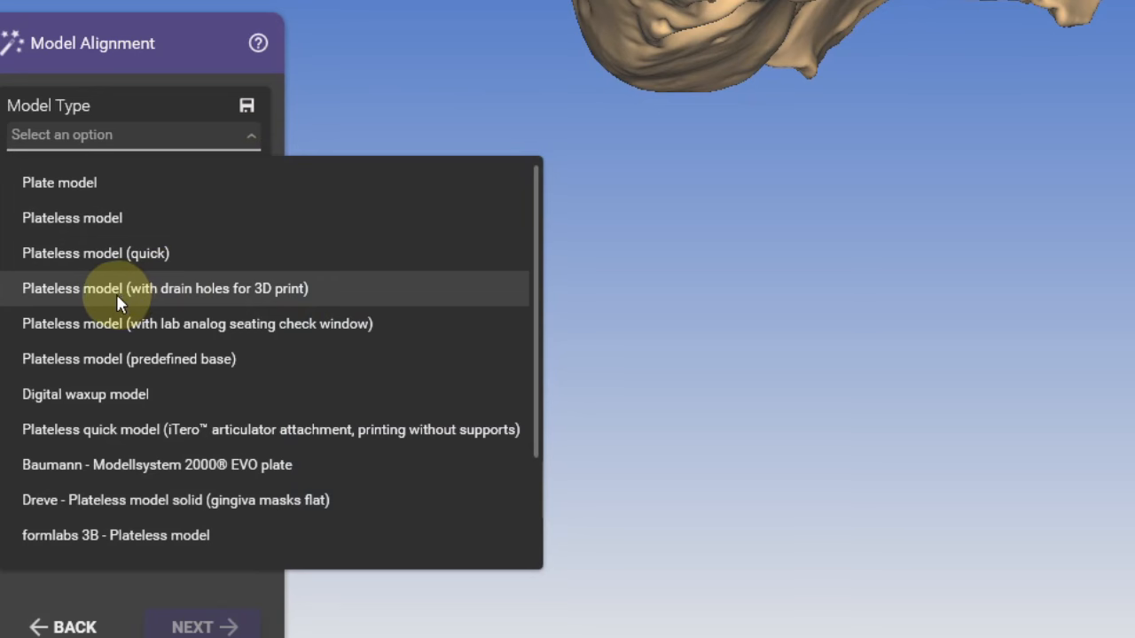
click(165, 288)
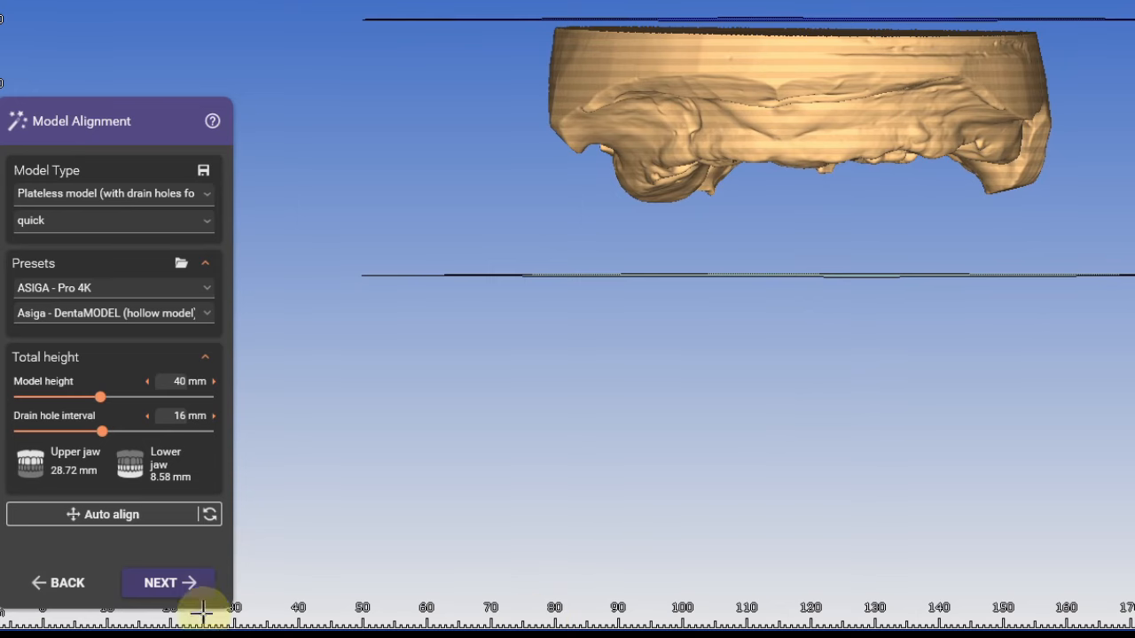
click(168, 583)
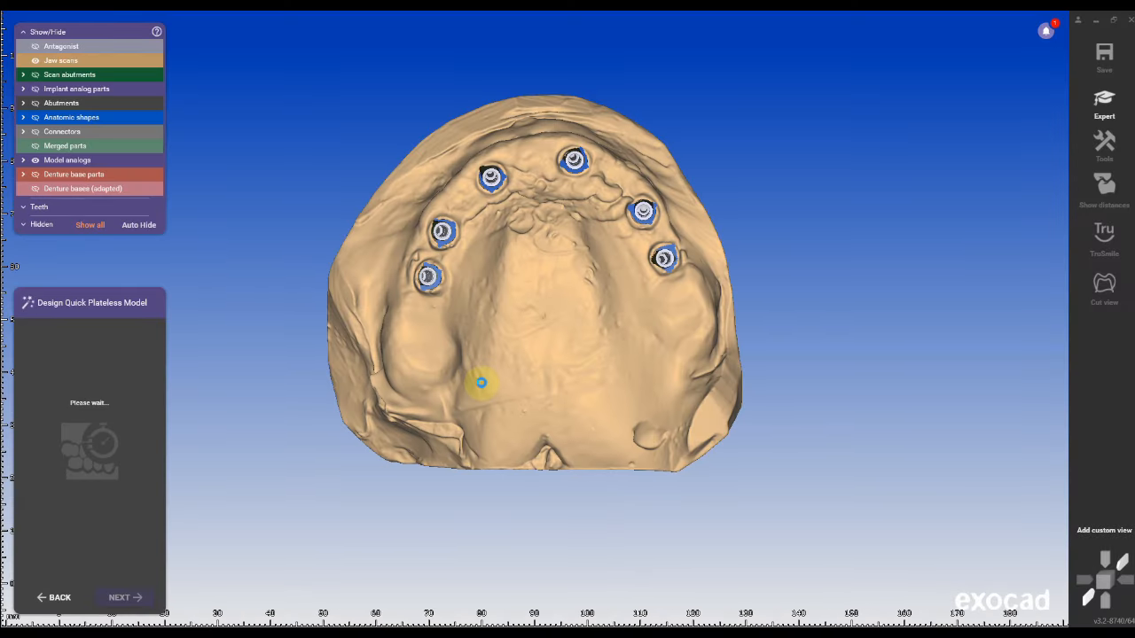